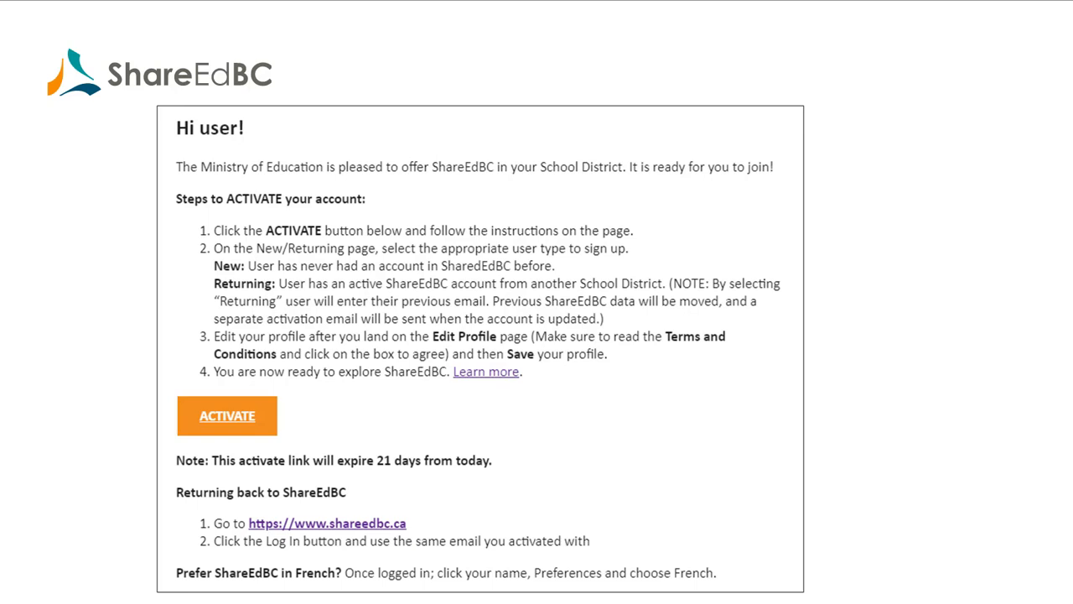
Step: Activate the account from the email link and accept the Terms & Conditions
click(226, 415)
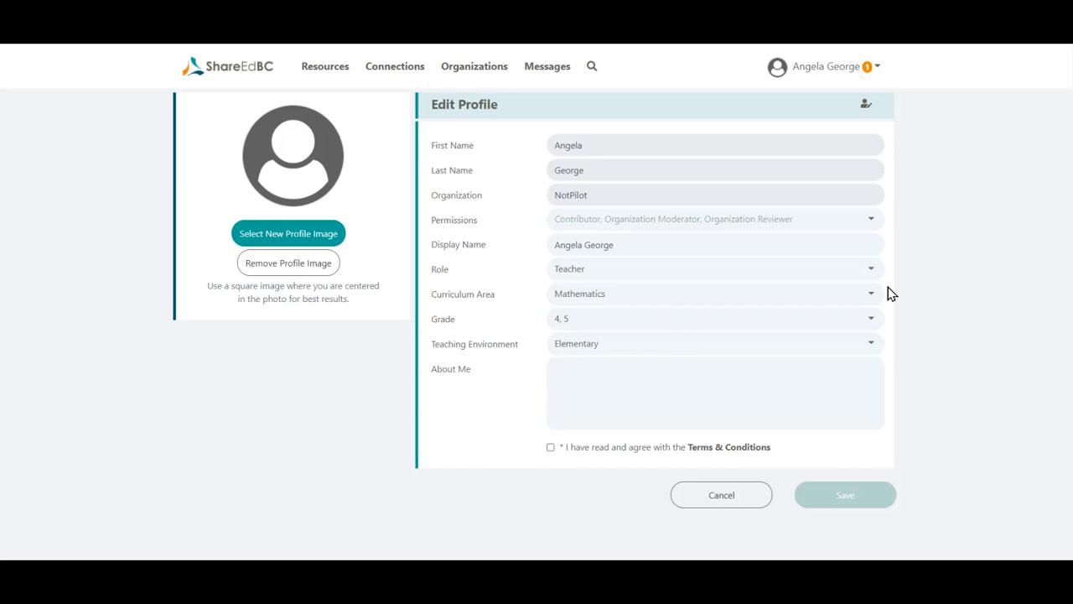
mouse_move(881, 296)
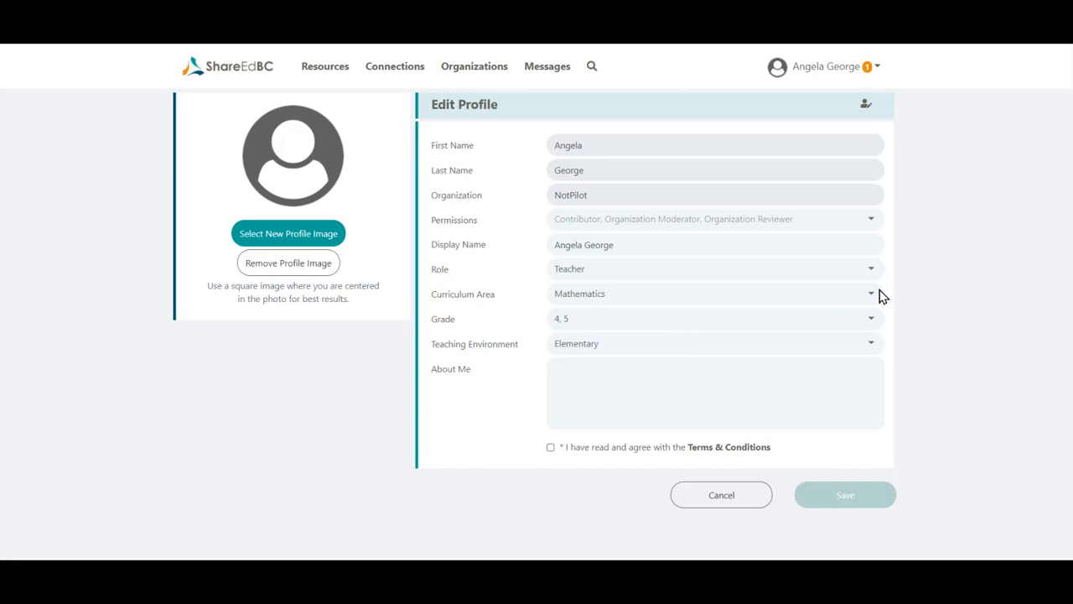
mouse_move(813, 321)
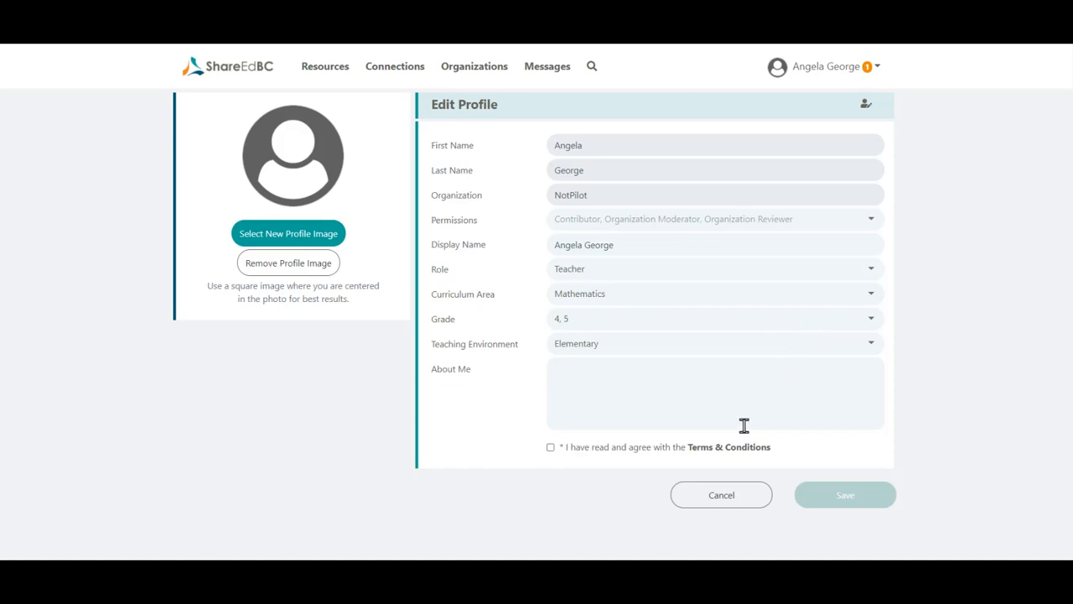
mouse_move(728, 447)
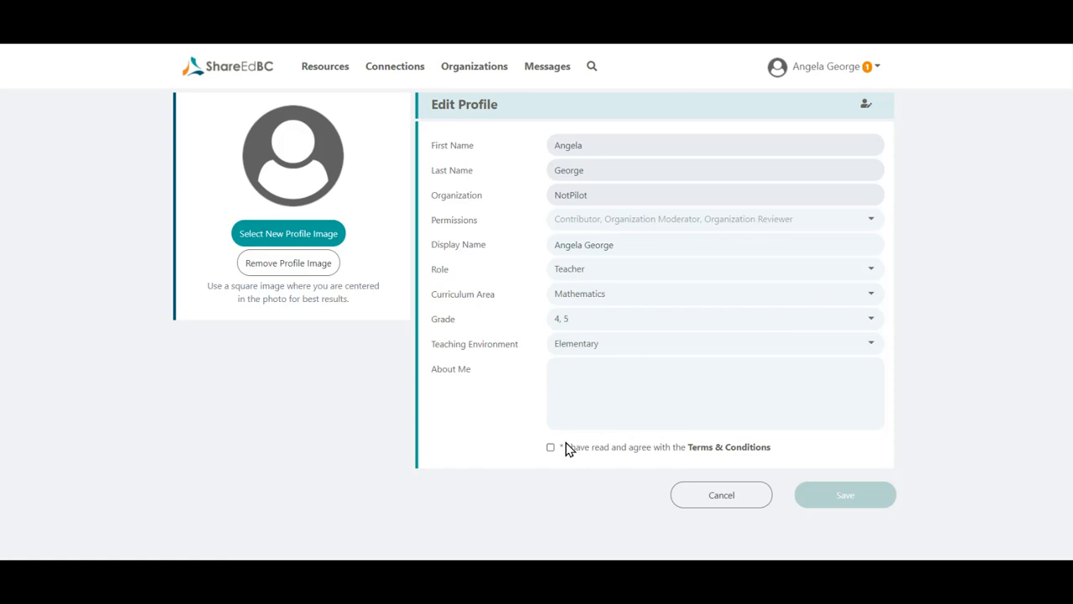
click(550, 447)
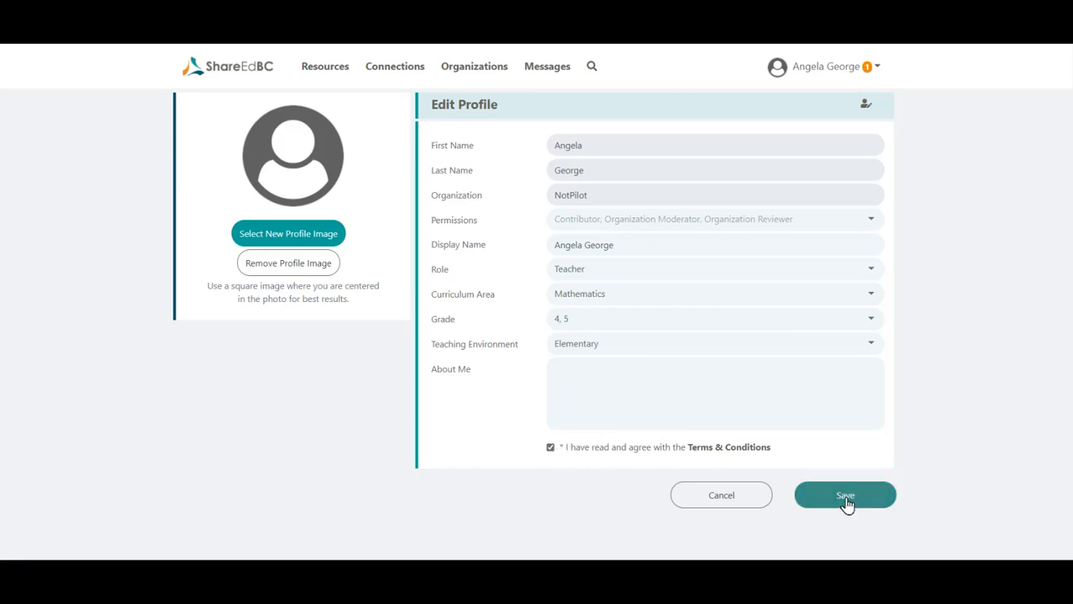
Step: Save the completed profile to reach the home page
click(845, 495)
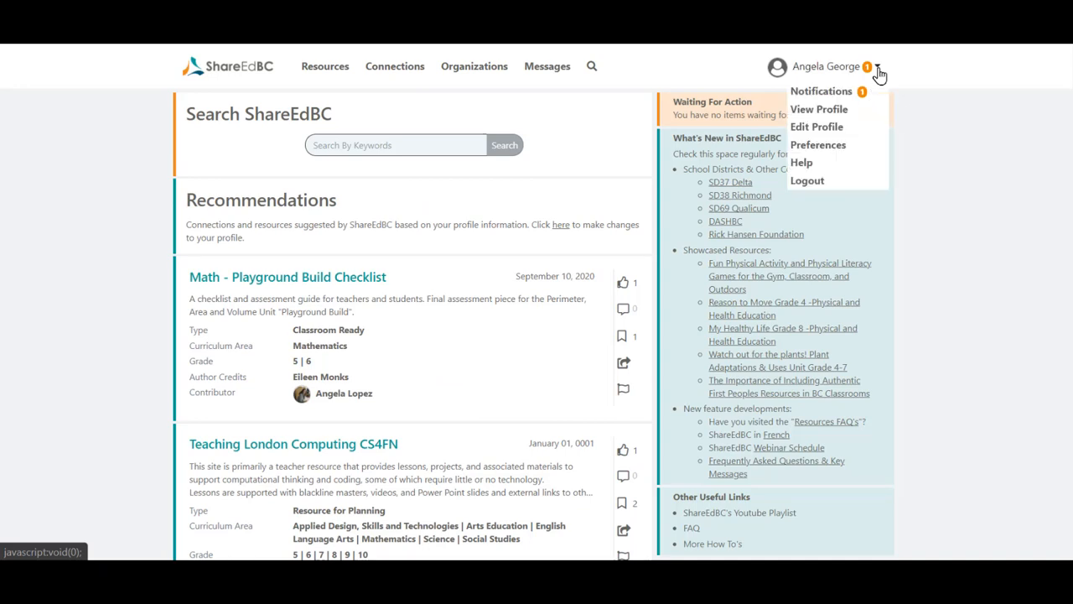
mouse_move(818, 145)
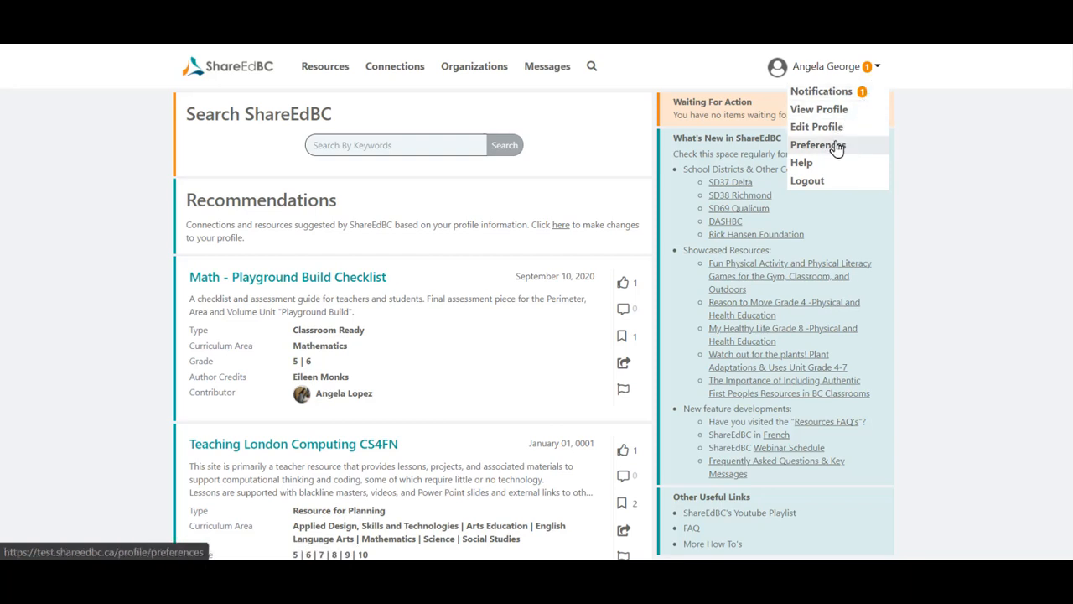
Step: Choose Preferences from the account dropdown menu
click(818, 145)
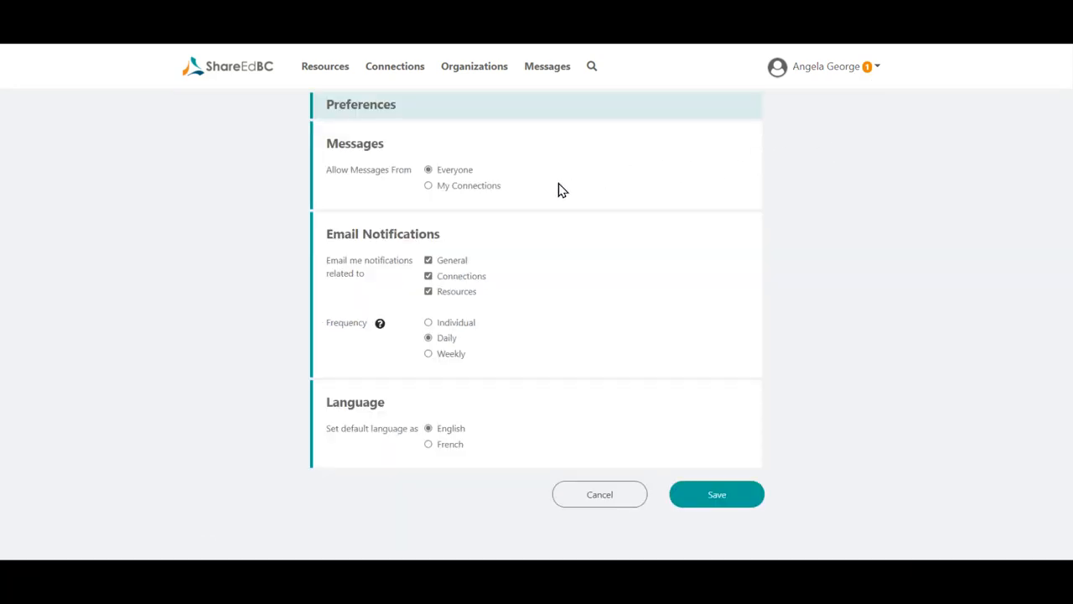
mouse_move(522, 208)
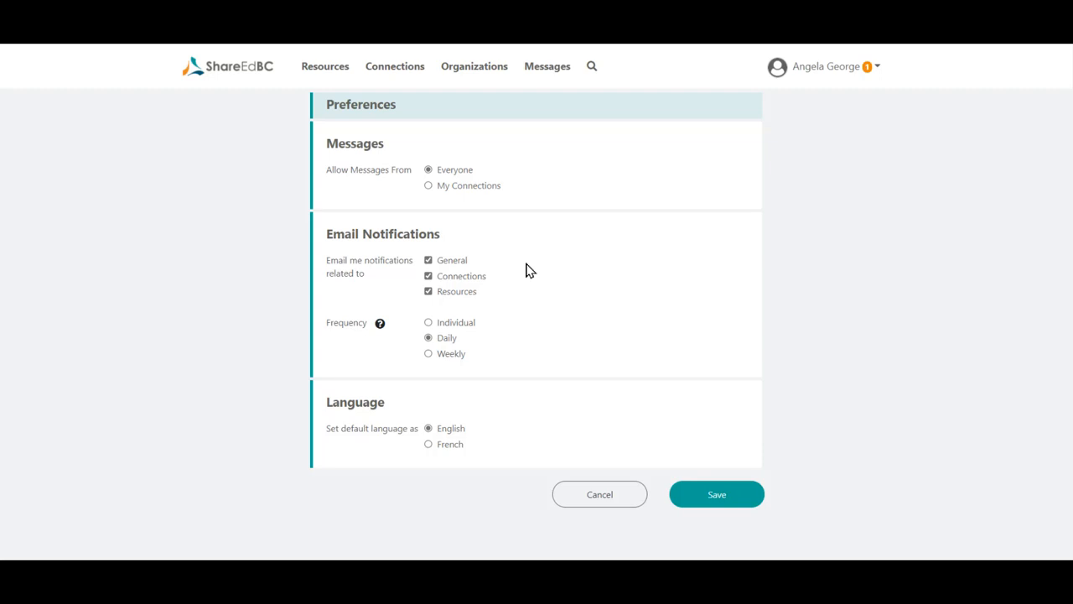
mouse_move(534, 440)
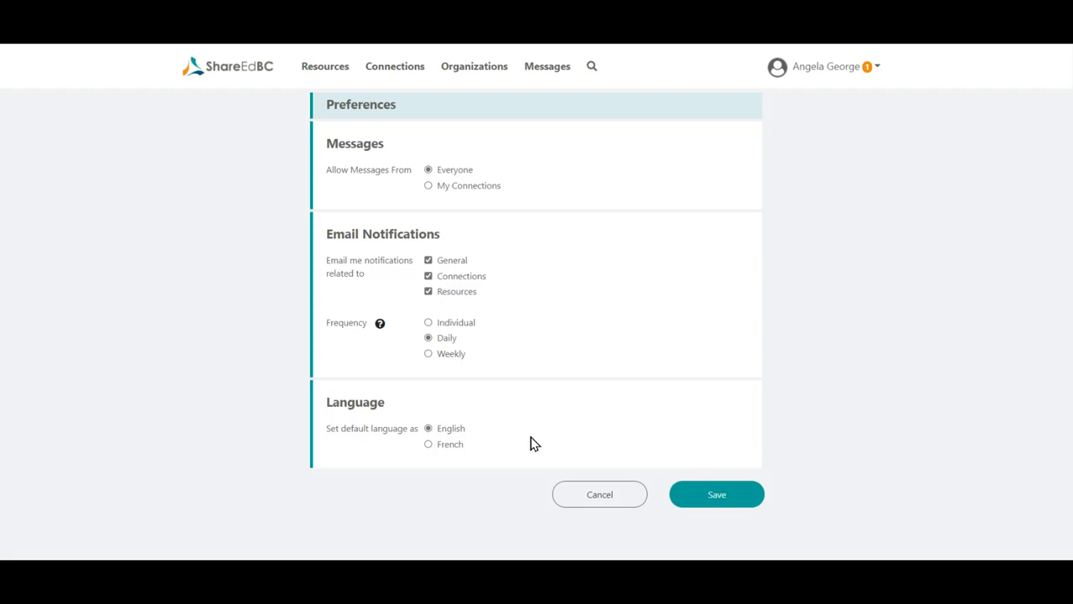
mouse_move(498, 448)
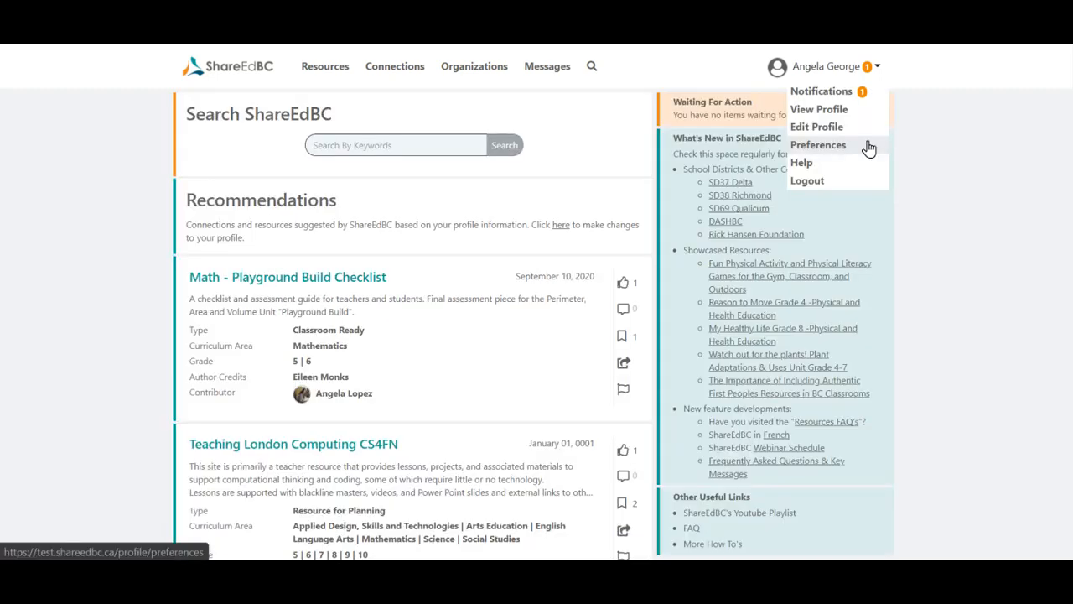
mouse_move(819, 109)
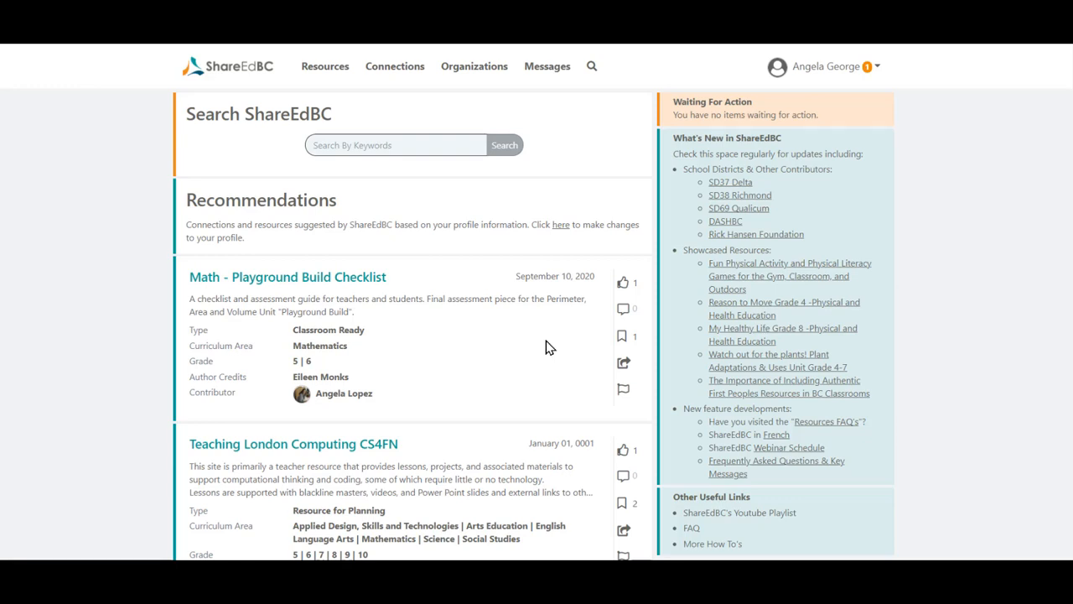
mouse_move(524, 354)
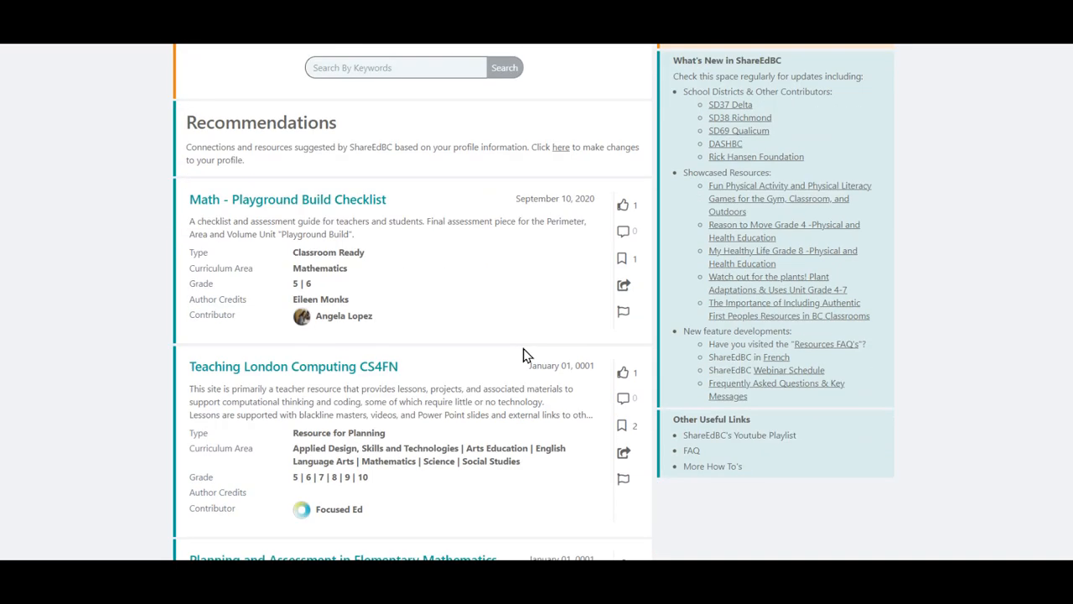
Step: Scroll down through the home page Recommendations list and back to the top
scroll(down, 3)
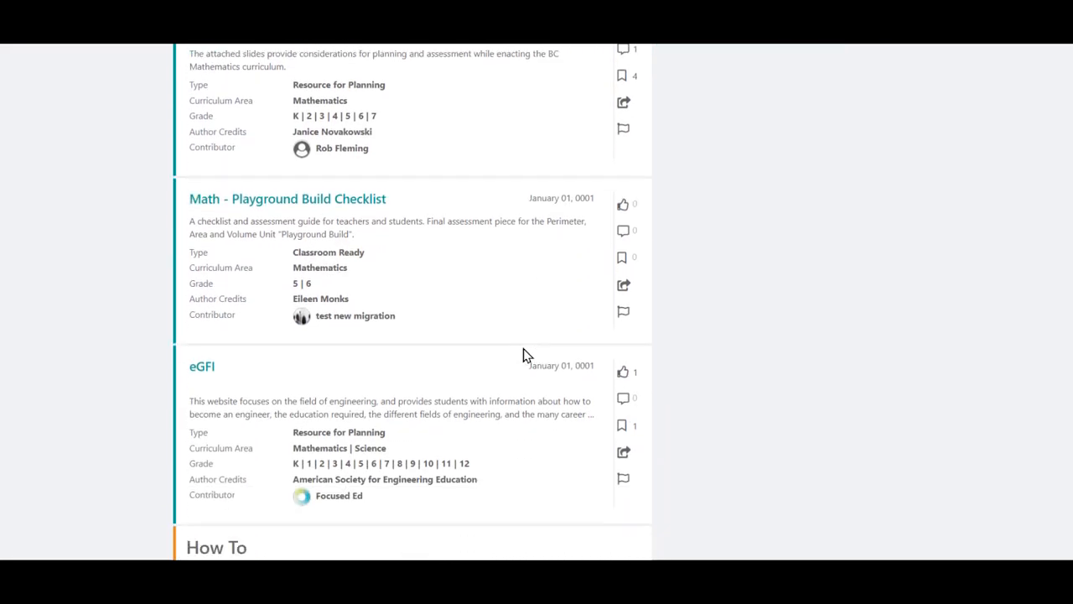
scroll(down, 3)
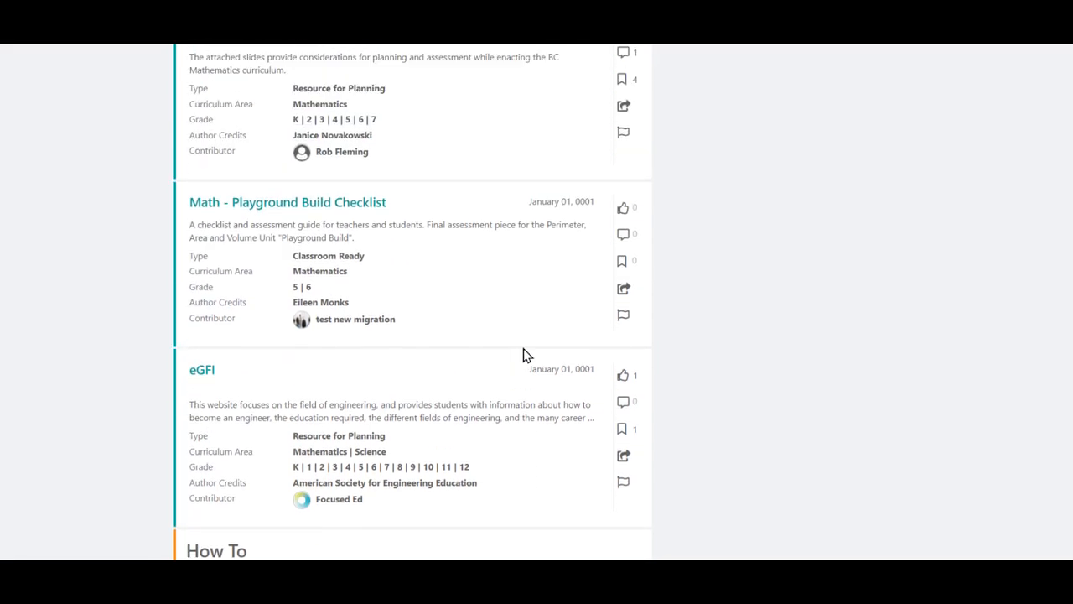
scroll(up, 3)
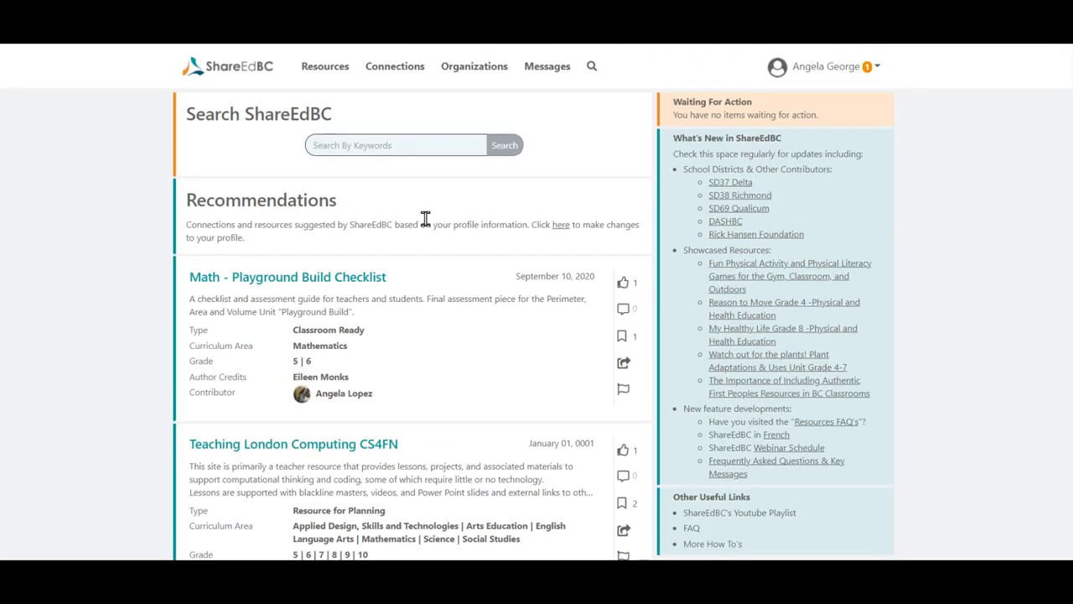
mouse_move(419, 205)
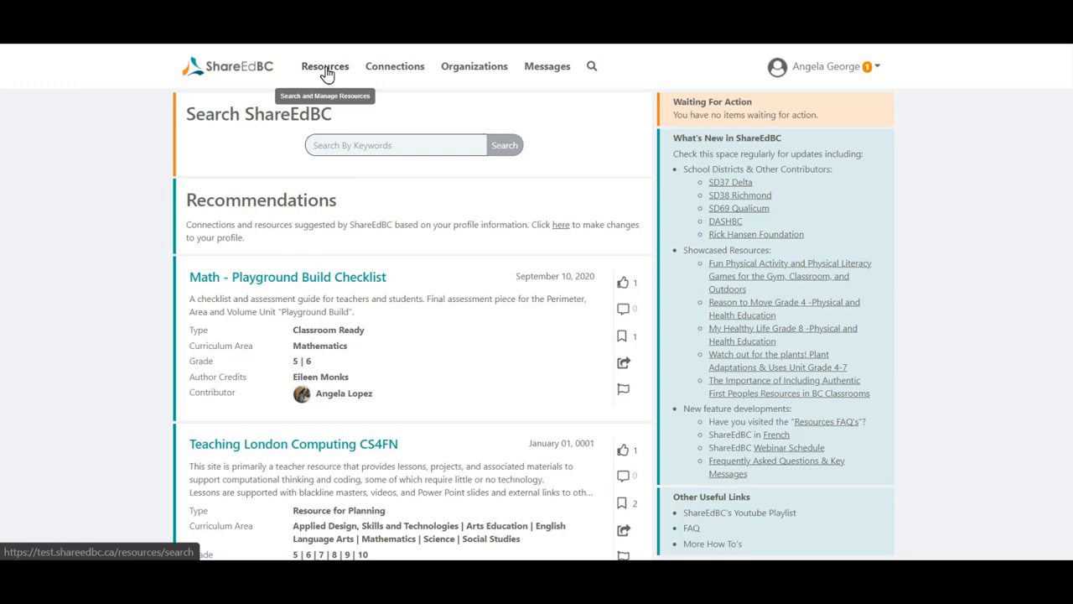
click(324, 66)
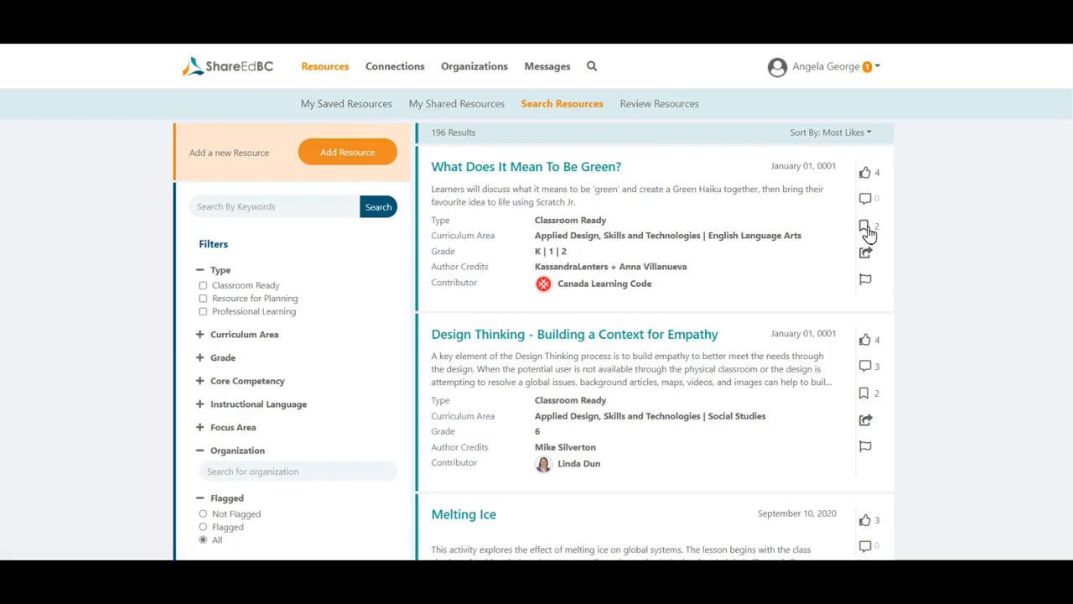
mouse_move(865, 228)
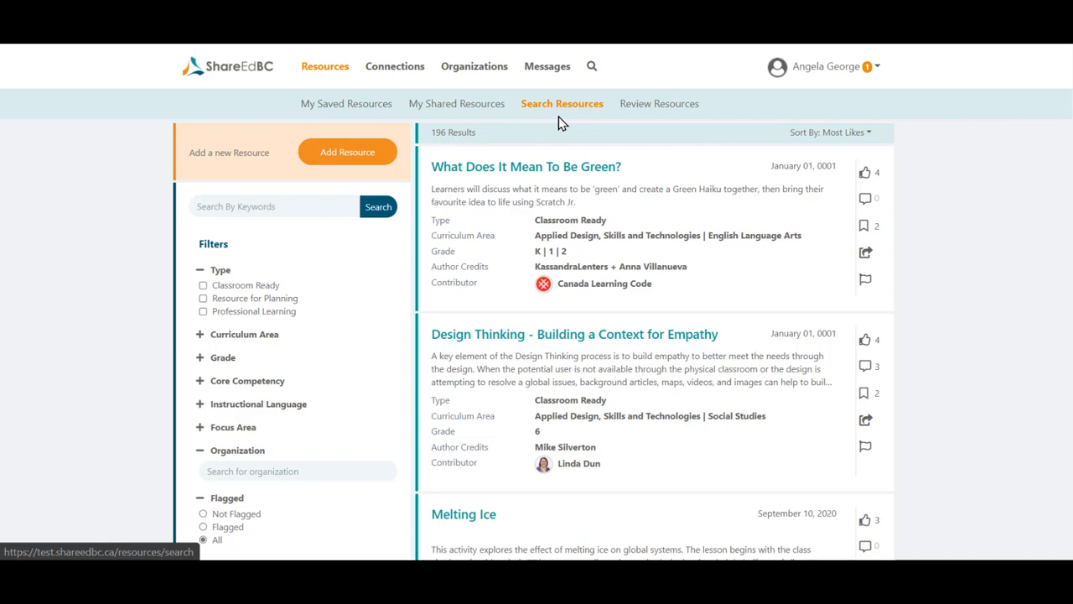
mouse_move(660, 103)
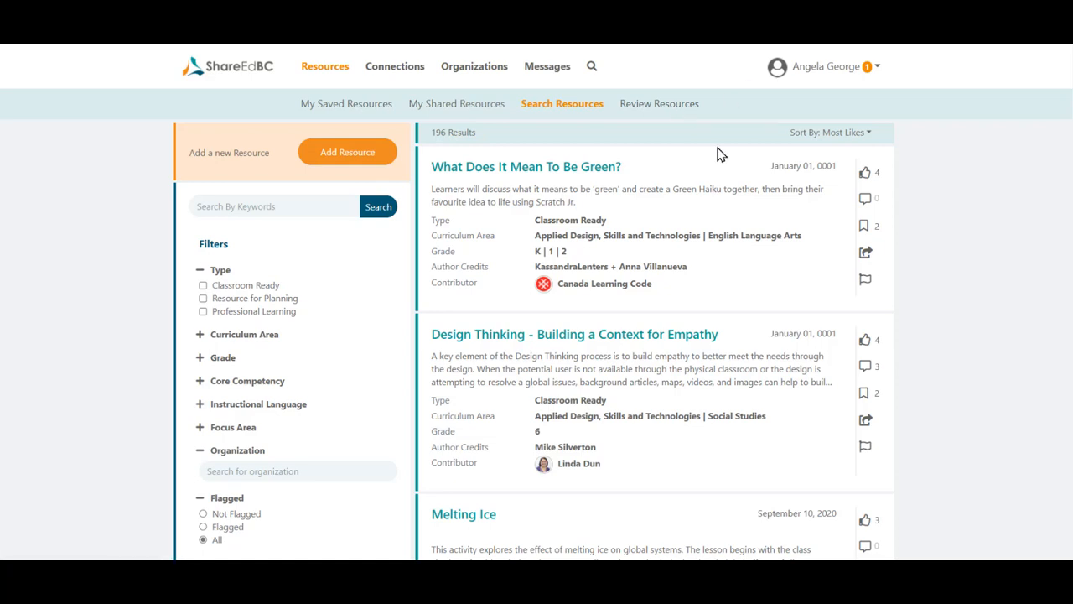
mouse_move(642, 186)
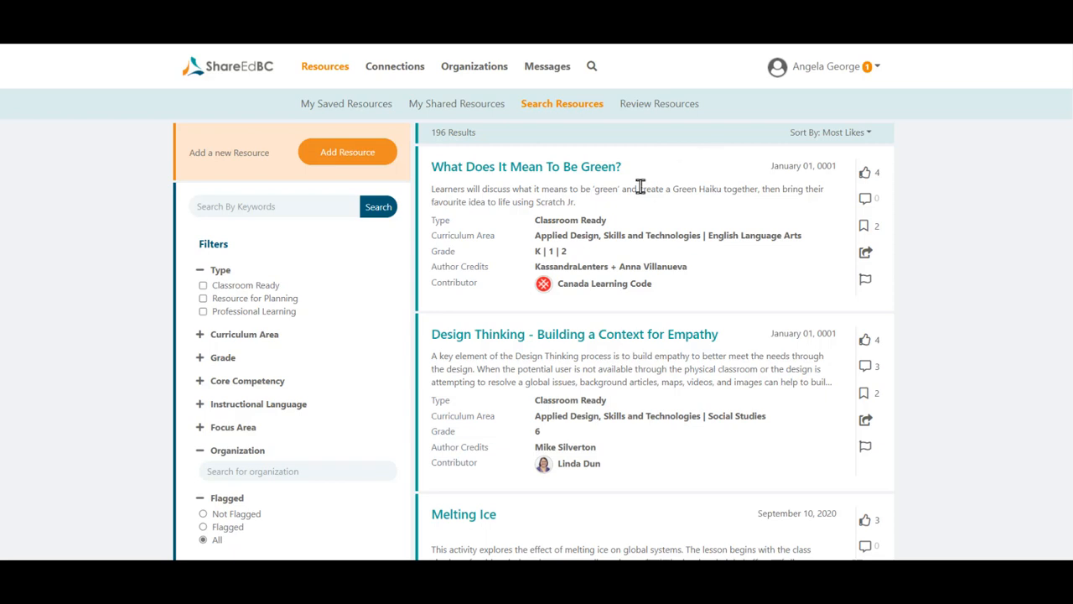
mouse_move(340, 427)
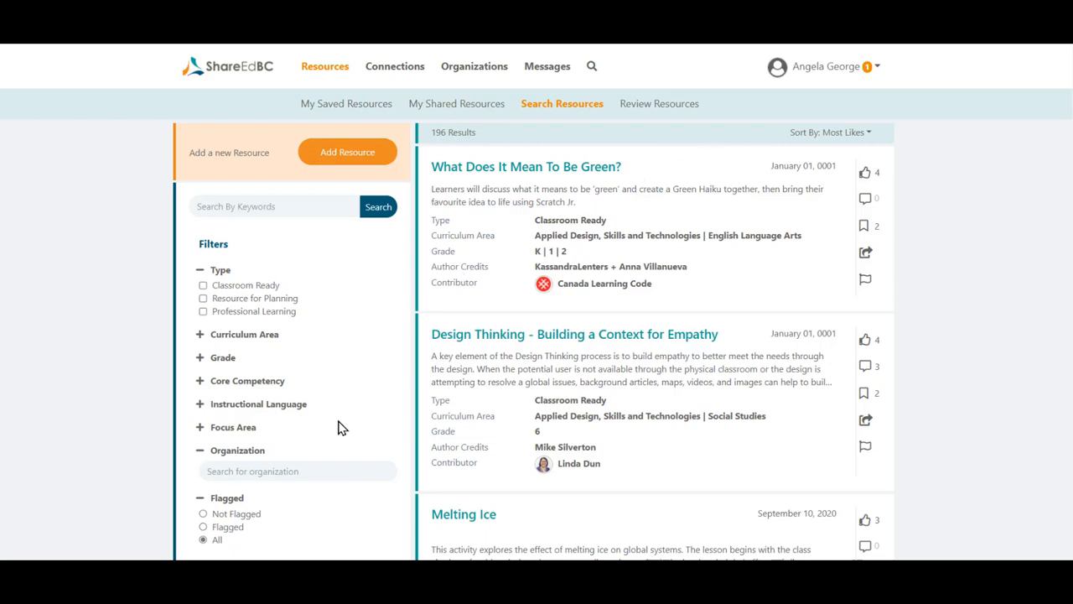
mouse_move(269, 257)
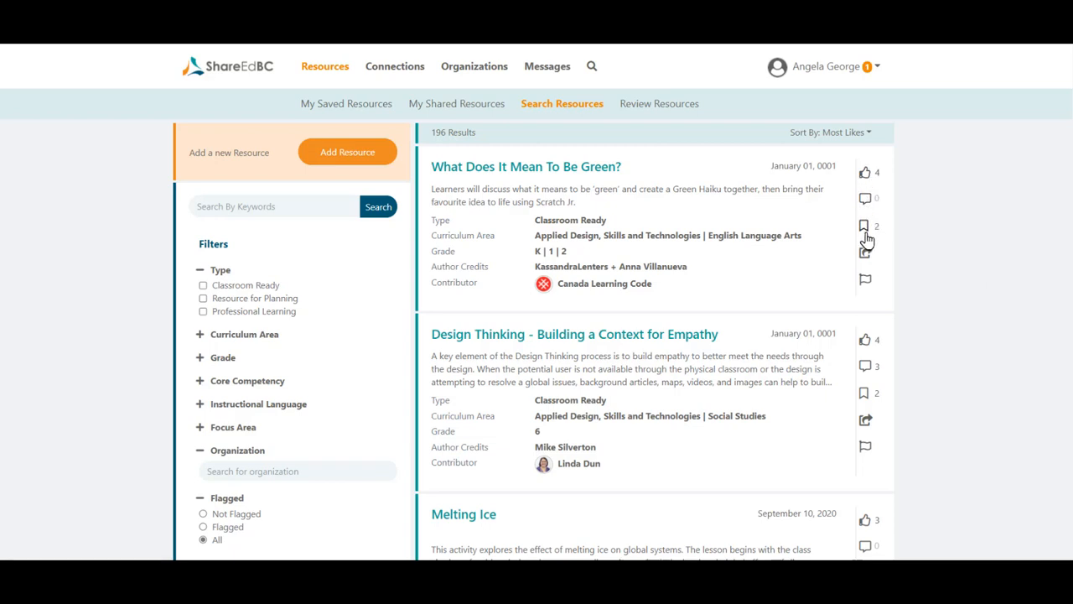
mouse_move(865, 279)
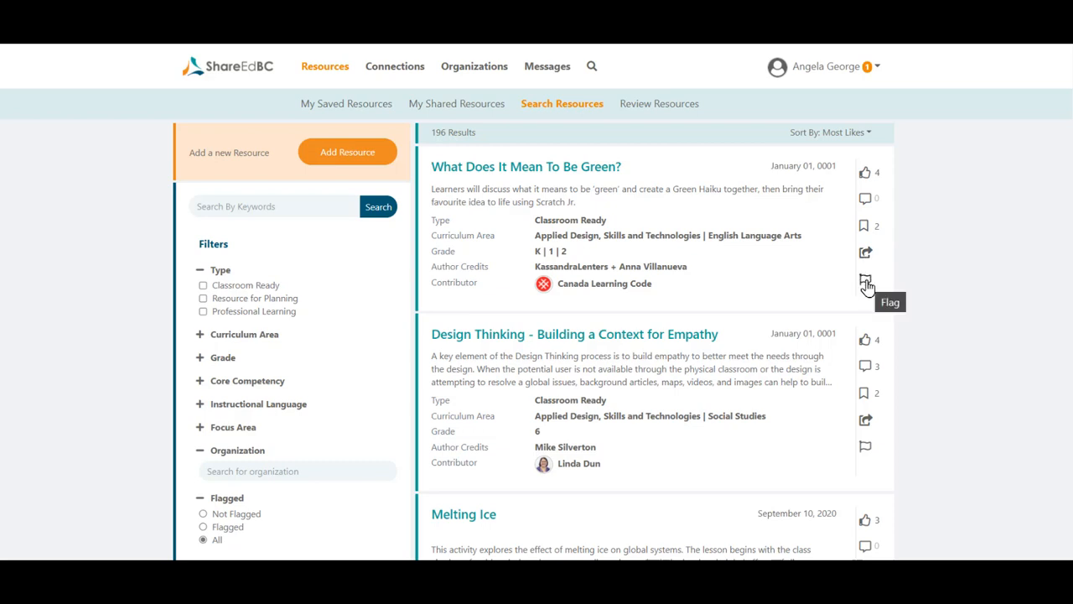
mouse_move(866, 285)
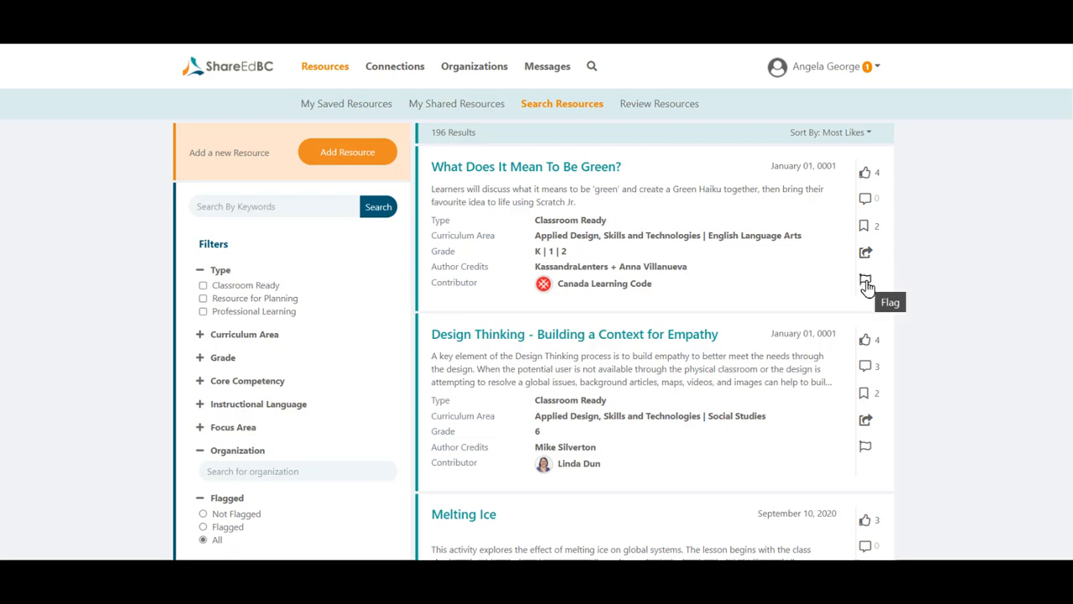
mouse_move(602, 208)
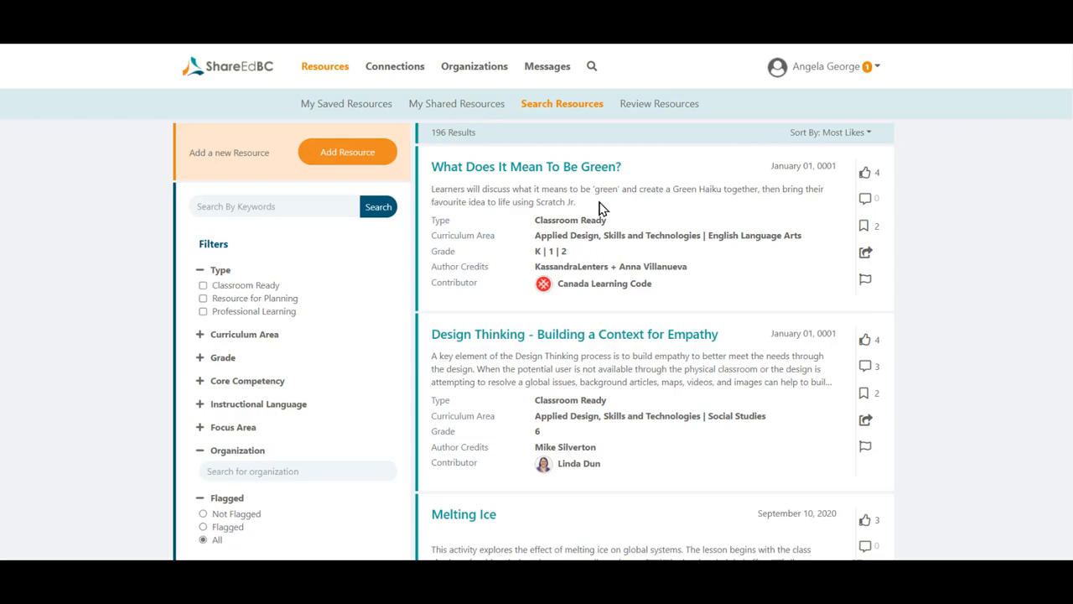
mouse_move(878, 287)
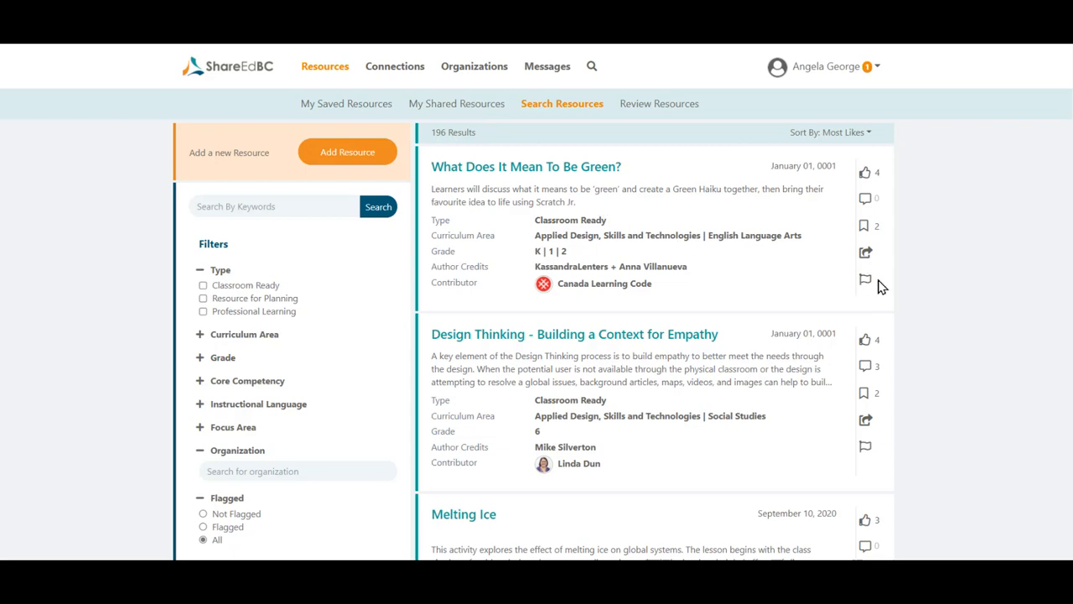
mouse_move(345, 185)
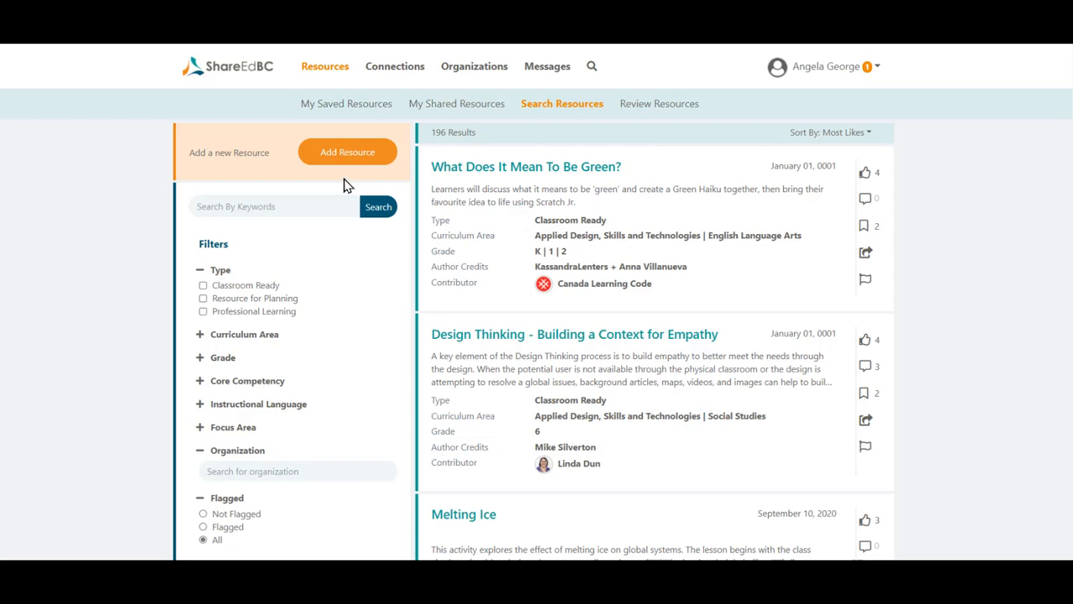
mouse_move(347, 152)
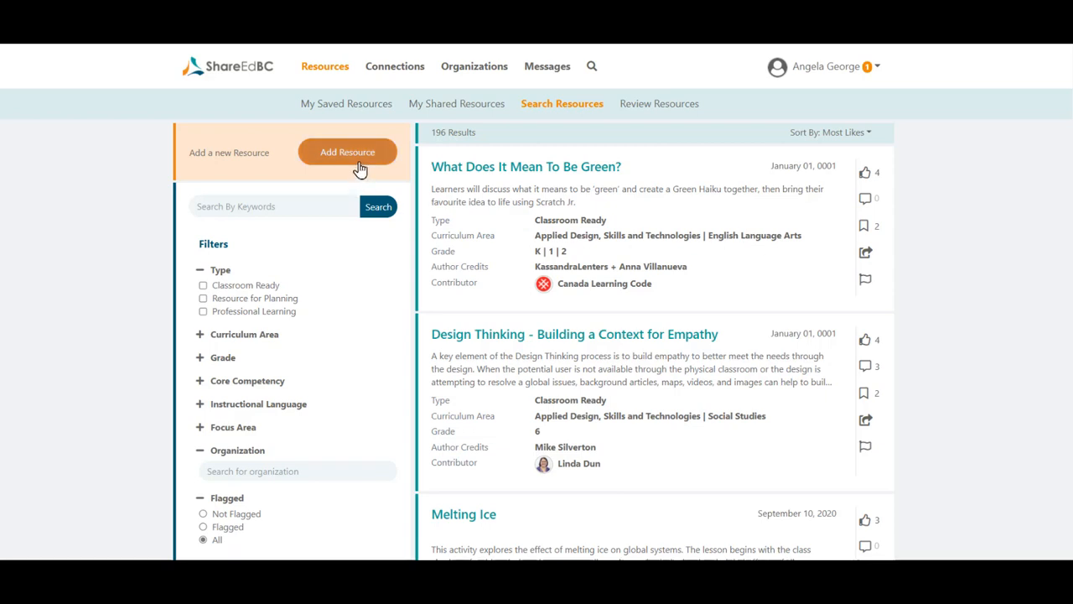
mouse_move(728, 123)
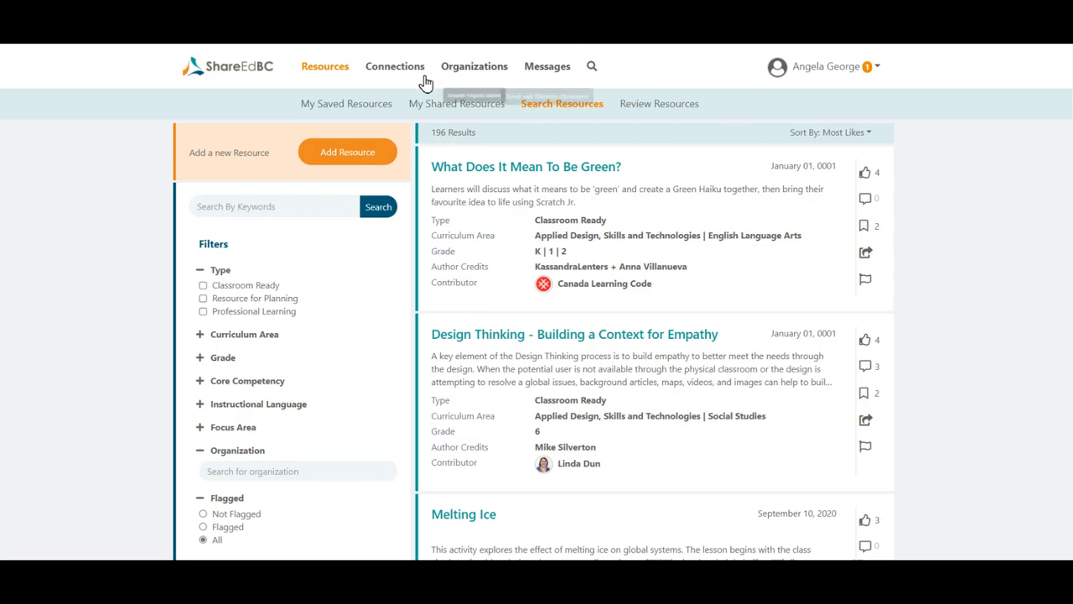
mouse_move(394, 66)
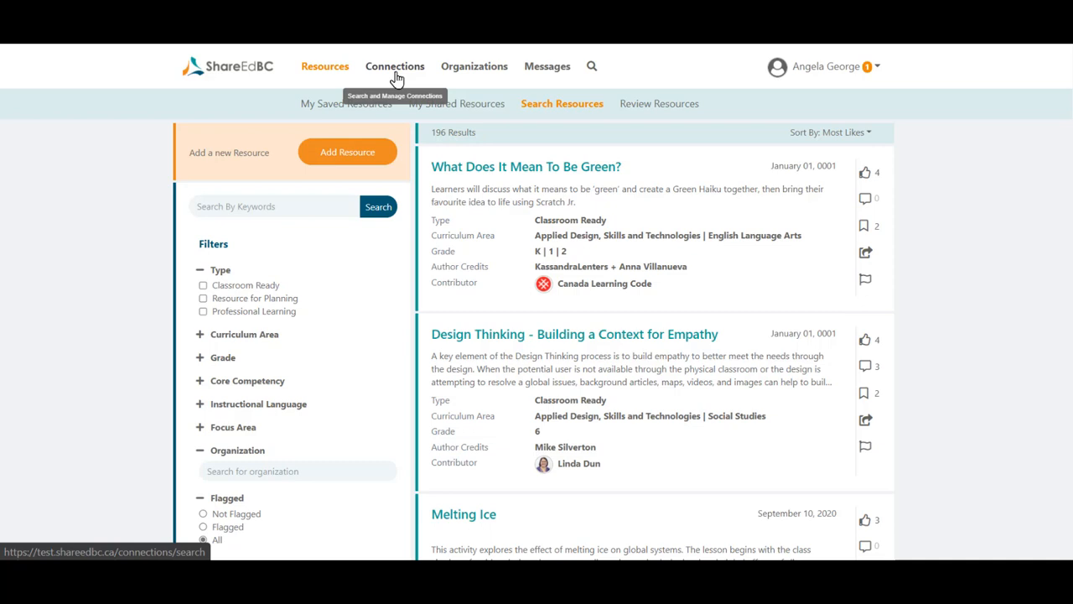
Step: Open Search Connections and scroll partway down the 53 member results
click(394, 66)
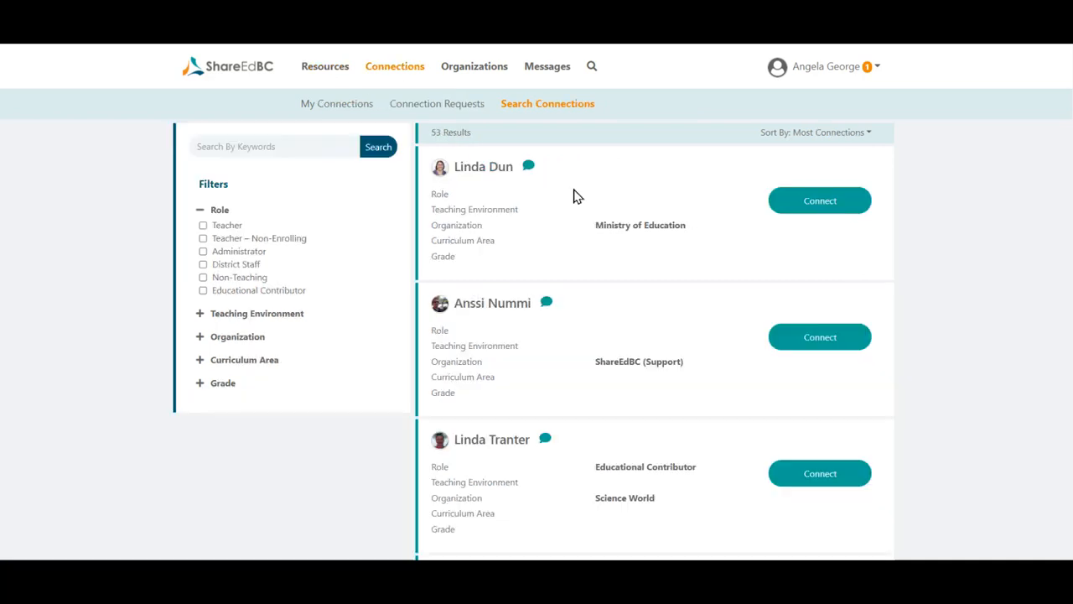
mouse_move(376, 240)
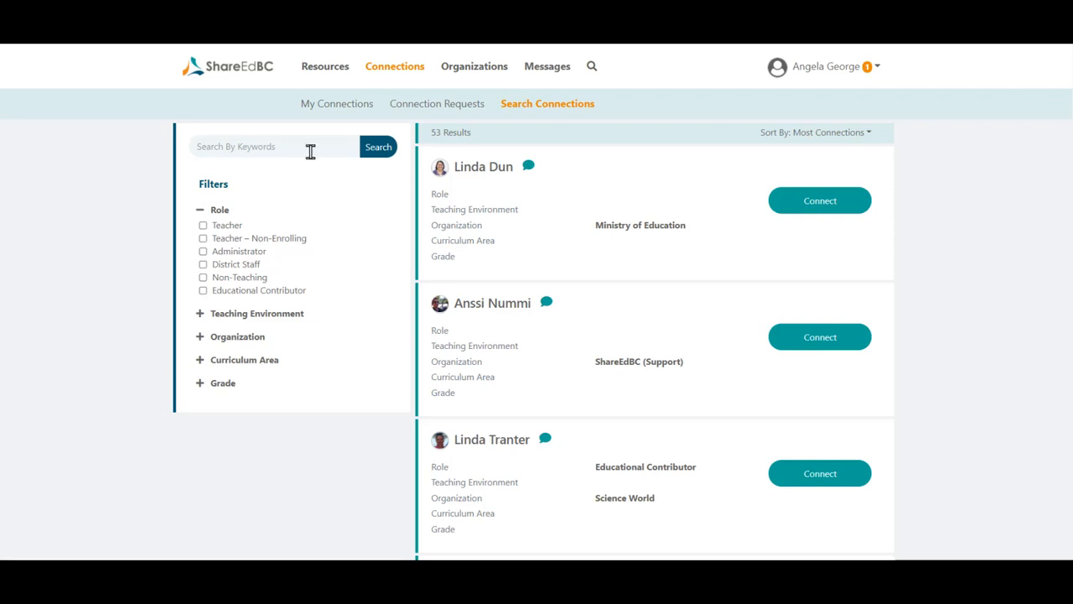
mouse_move(353, 257)
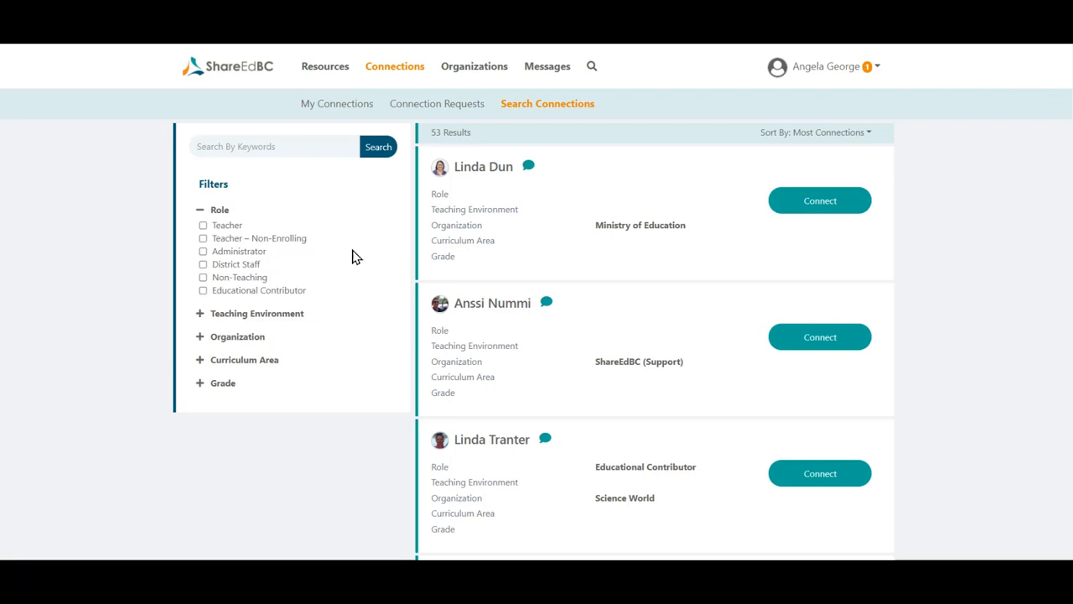
mouse_move(682, 305)
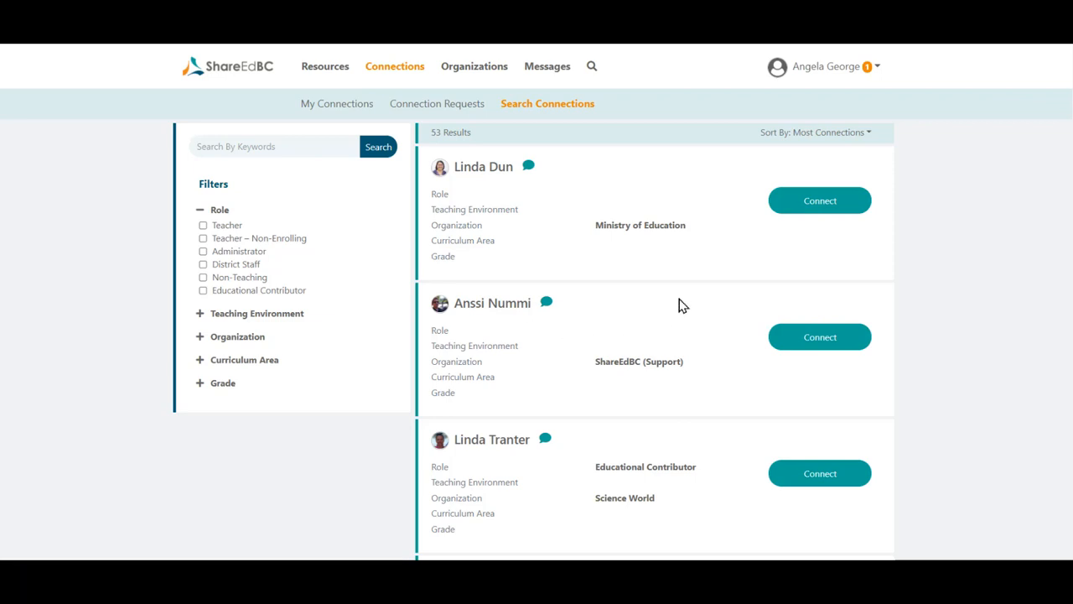
scroll(down, 3)
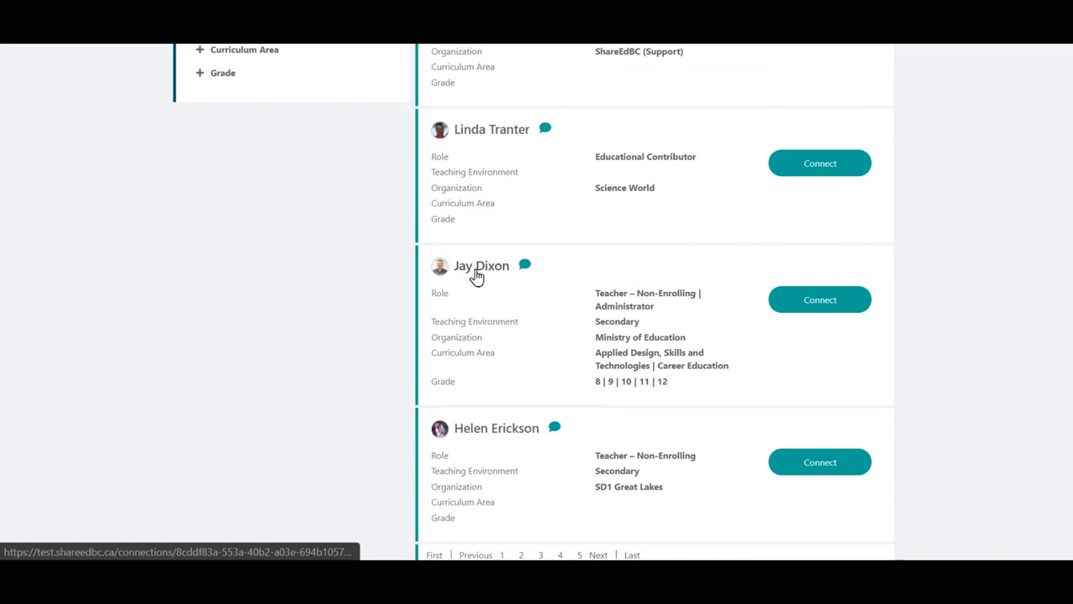
click(480, 266)
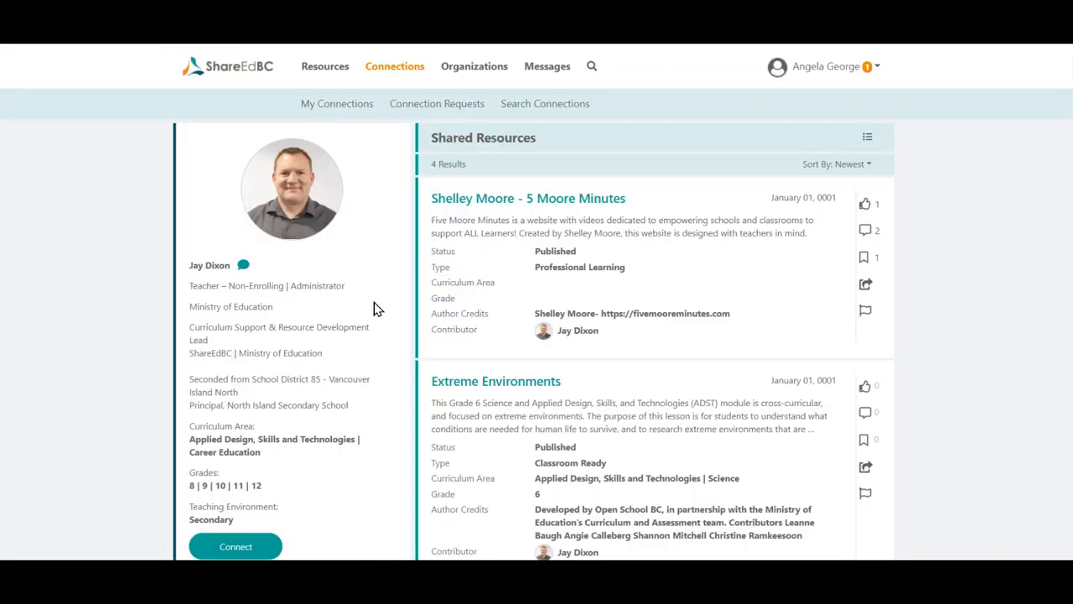
mouse_move(756, 299)
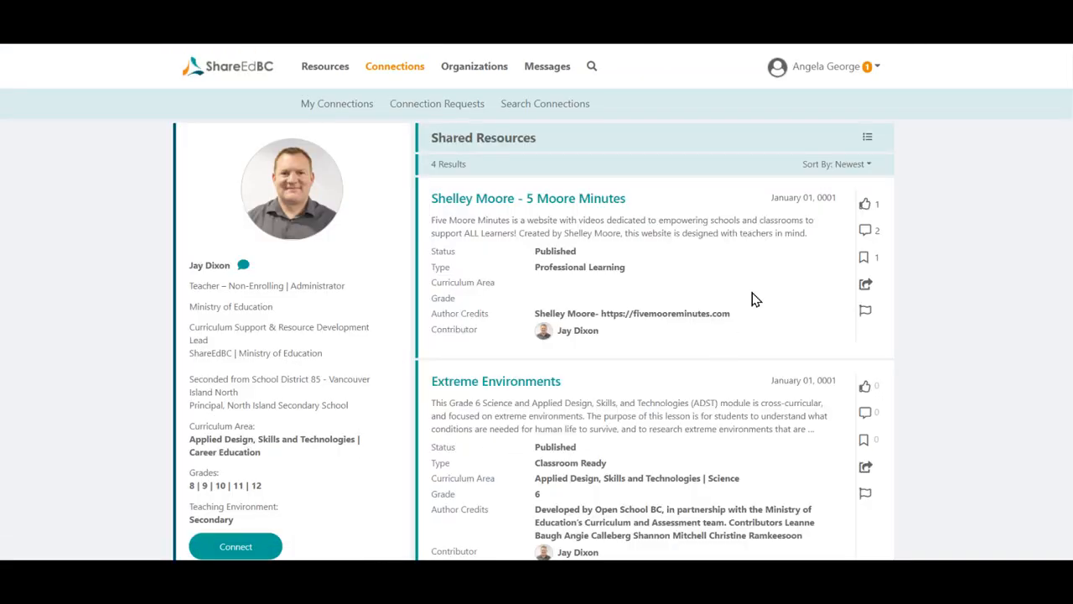
mouse_move(763, 324)
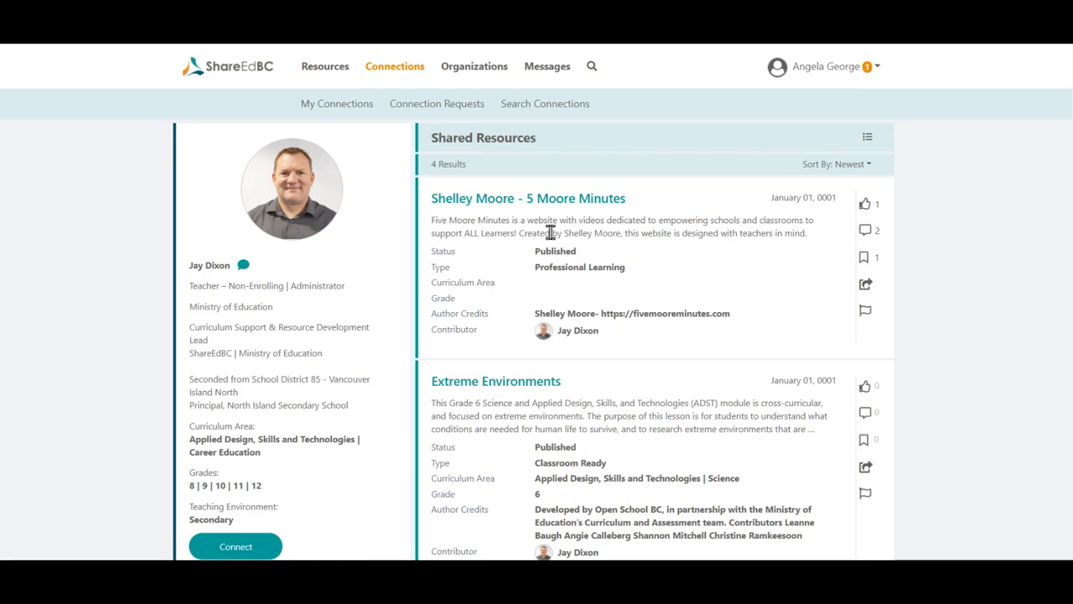
mouse_move(336, 104)
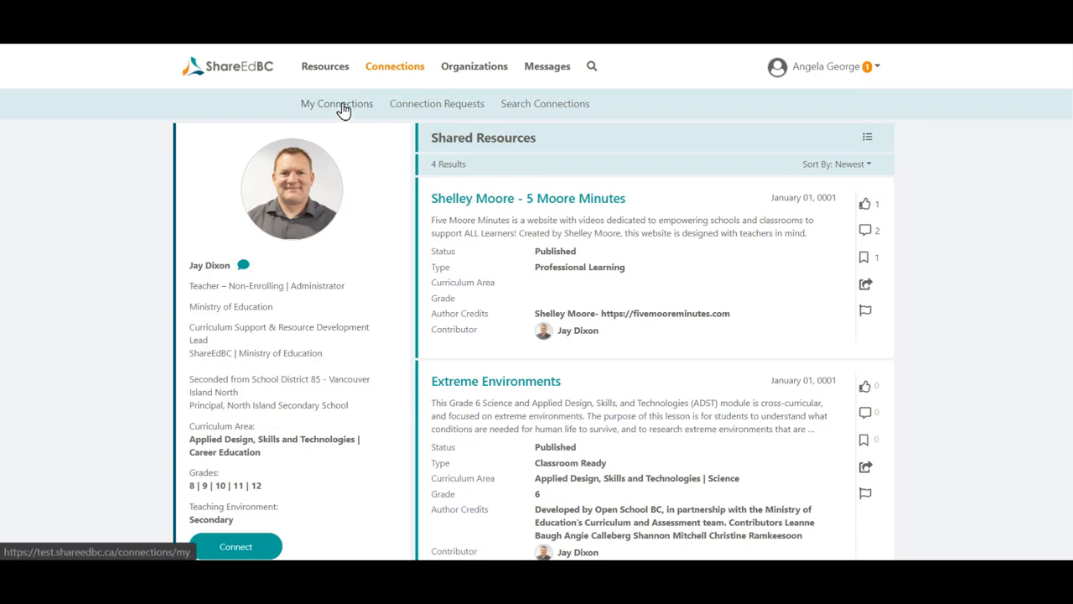
click(336, 103)
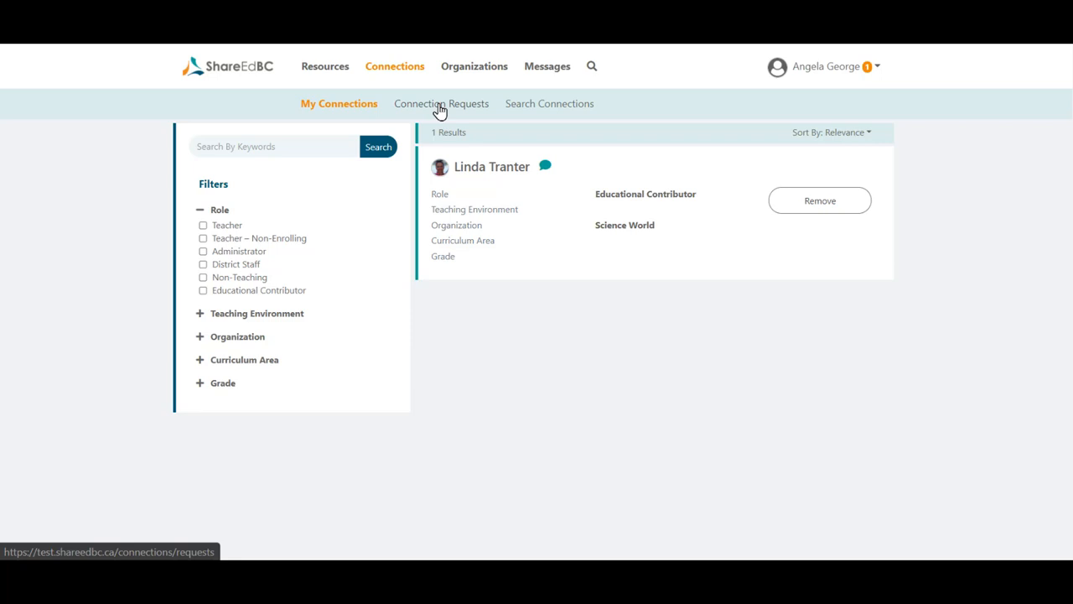
click(441, 104)
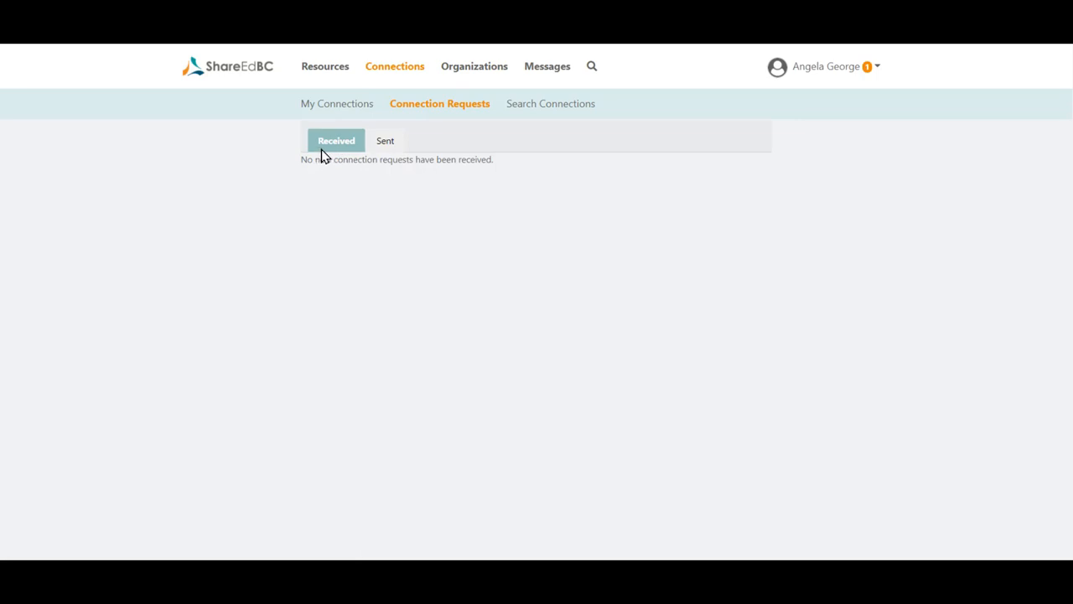
click(384, 140)
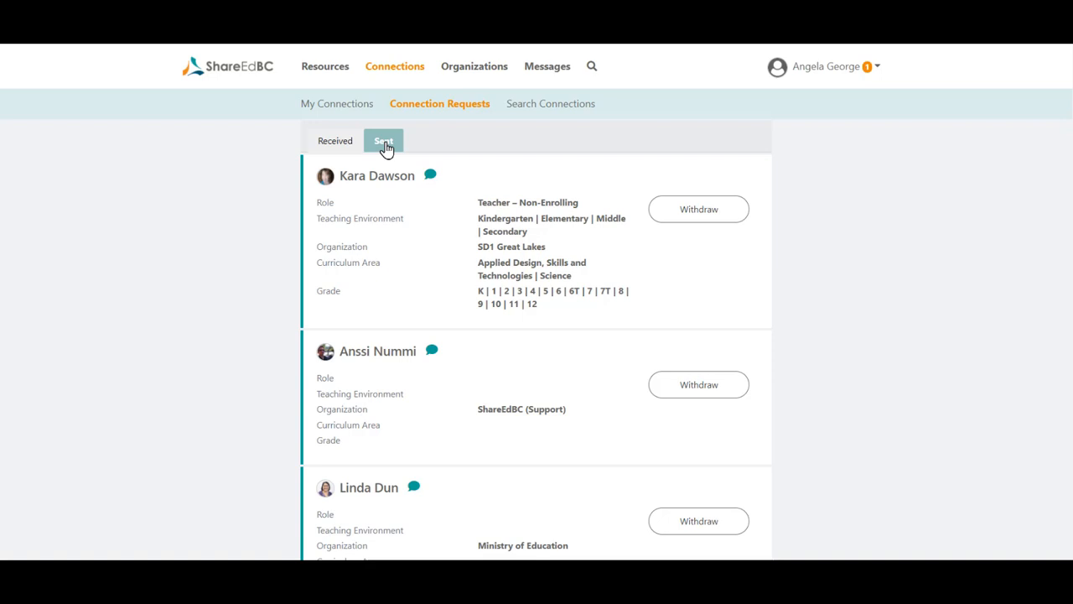
mouse_move(654, 264)
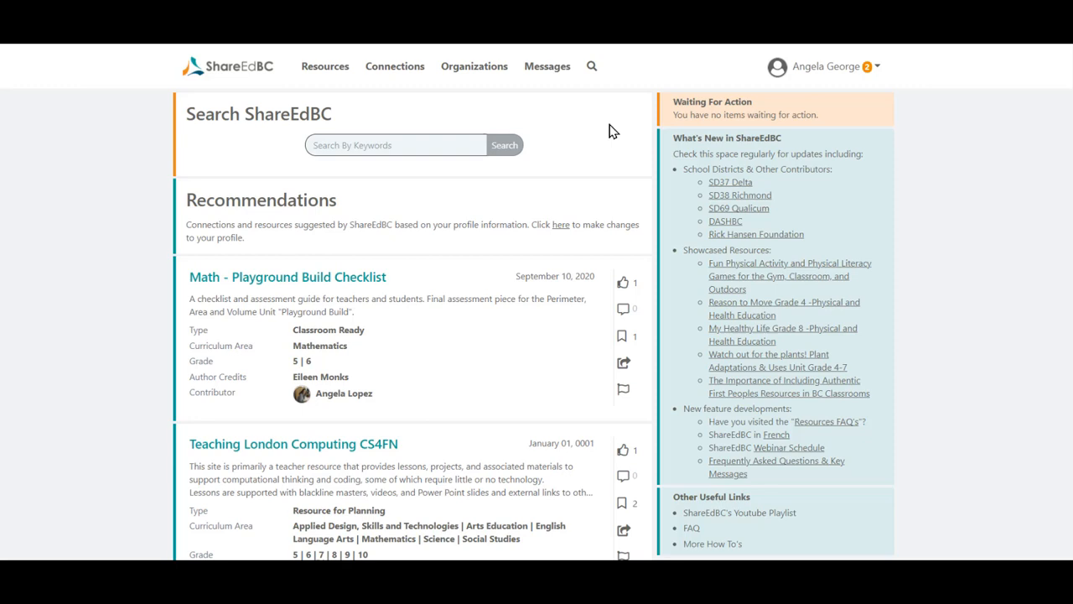
mouse_move(591, 66)
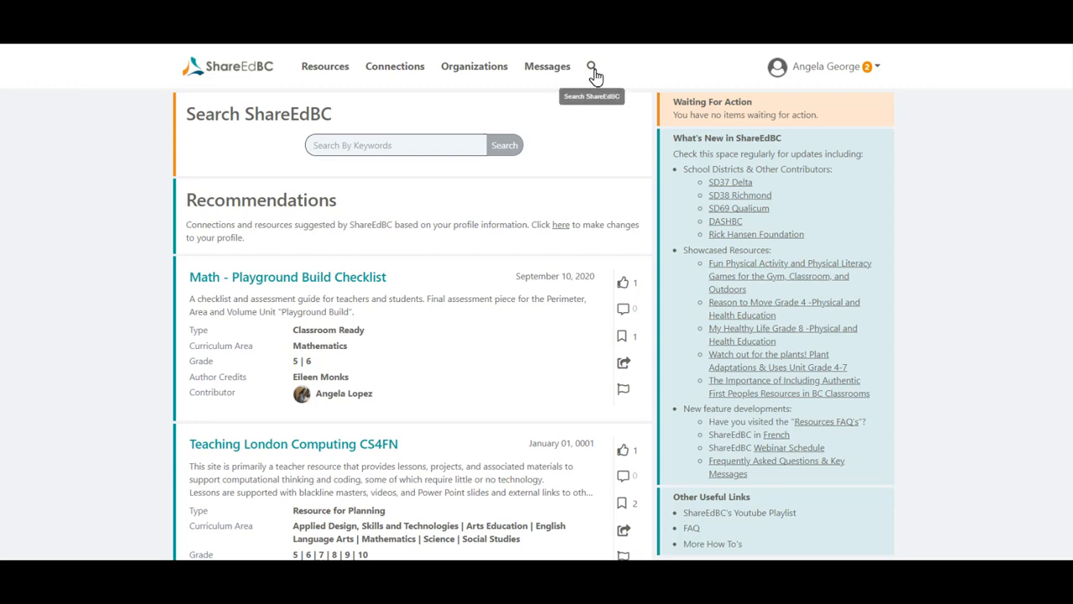
mouse_move(600, 116)
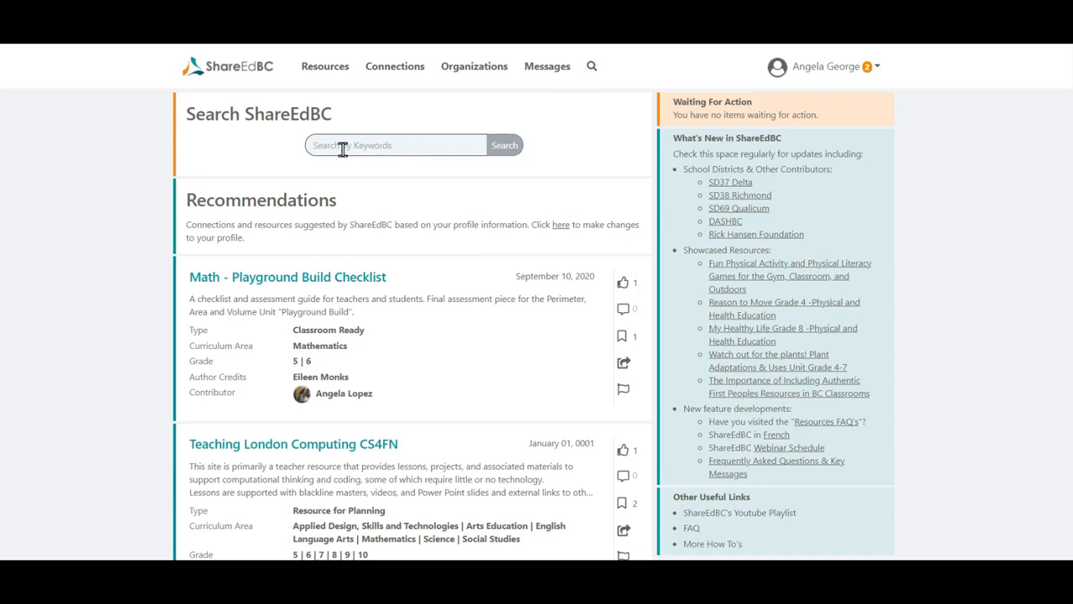
Step: Search by keywords for 'mathematics', picked from the 'math' suggestions
click(395, 145)
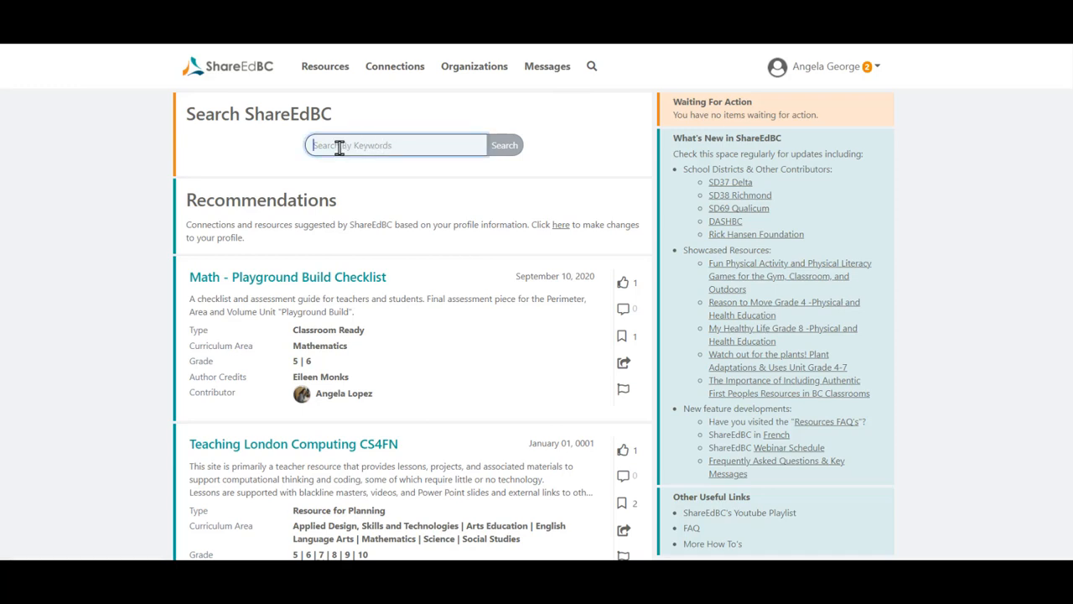
text(math)
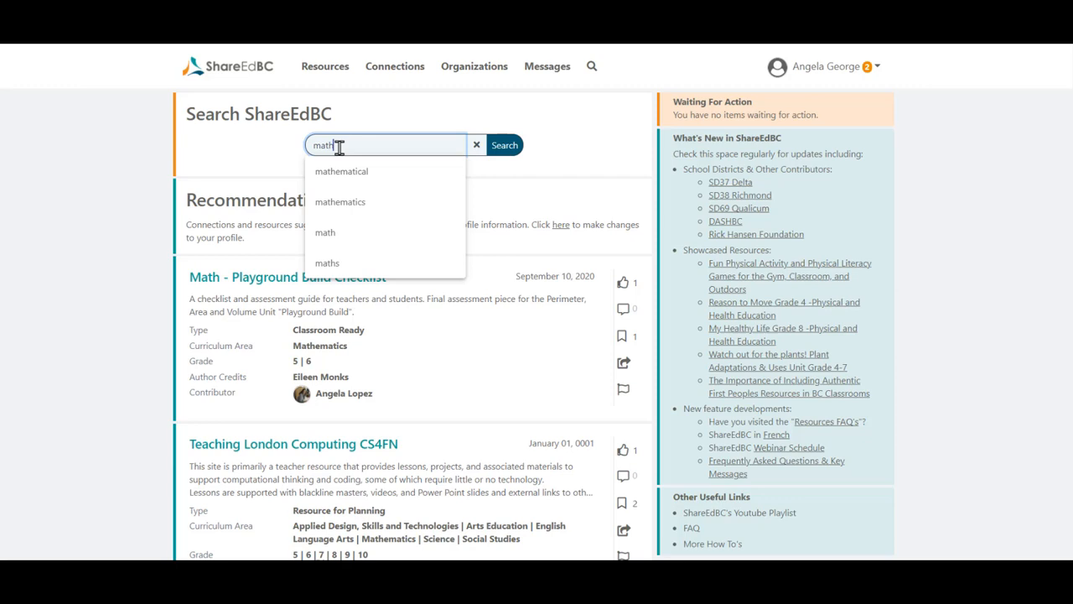
mouse_move(340, 205)
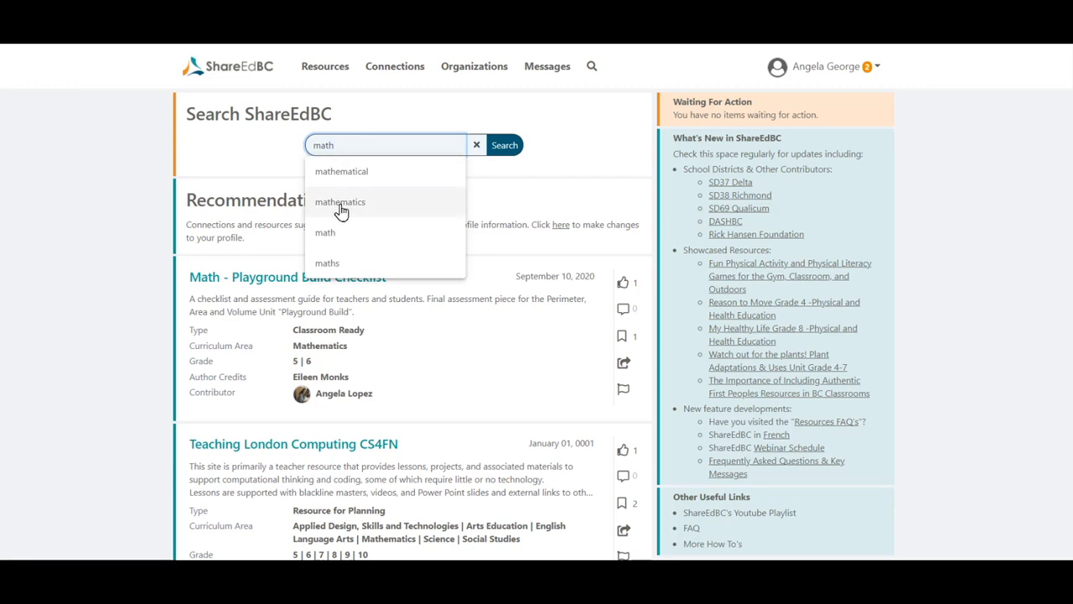
click(340, 201)
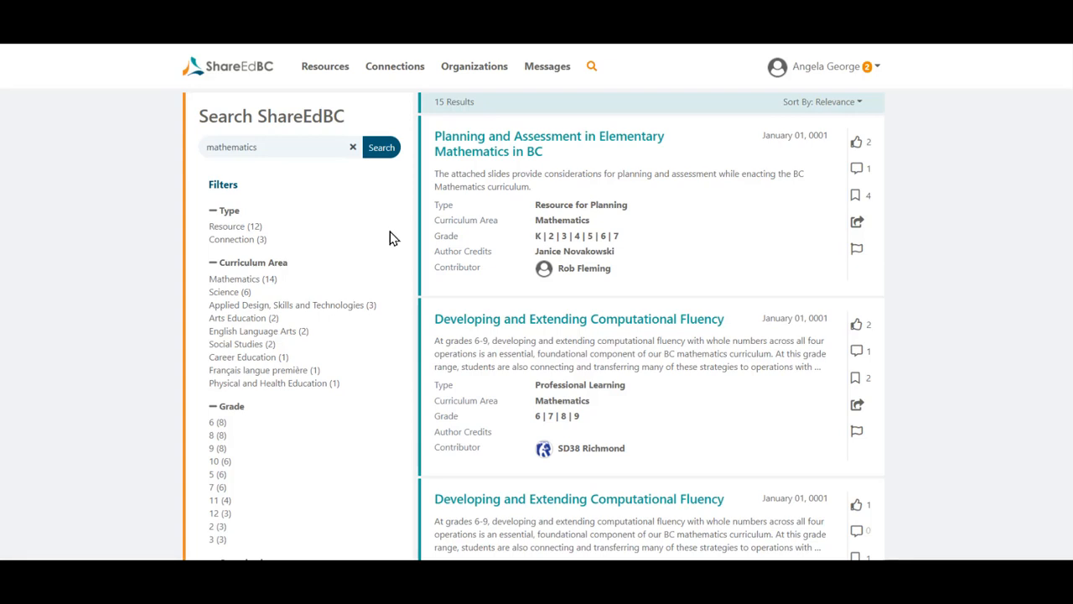
mouse_move(329, 246)
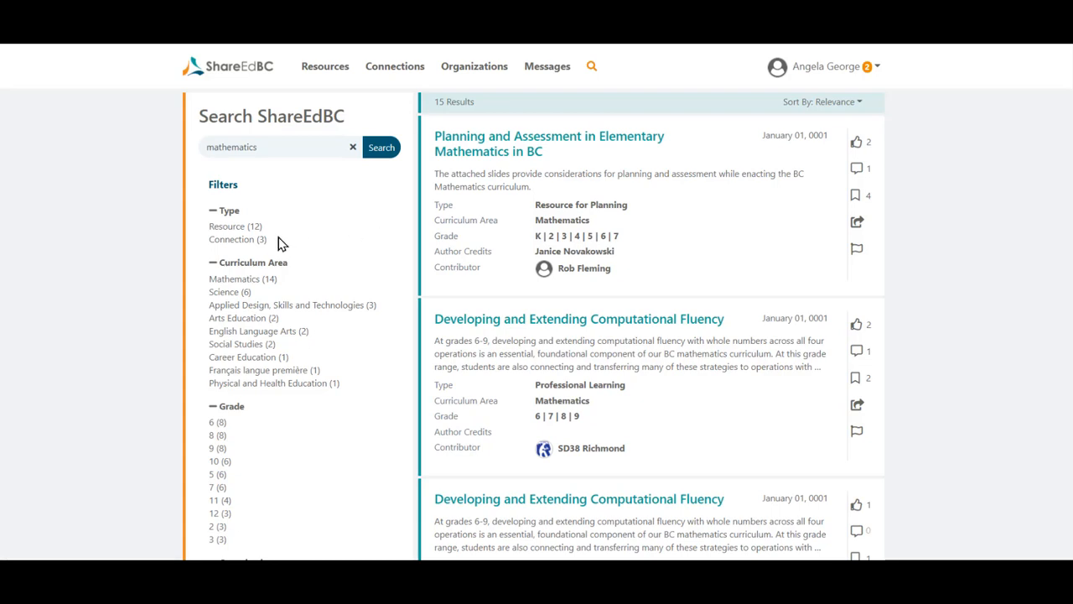
mouse_move(280, 244)
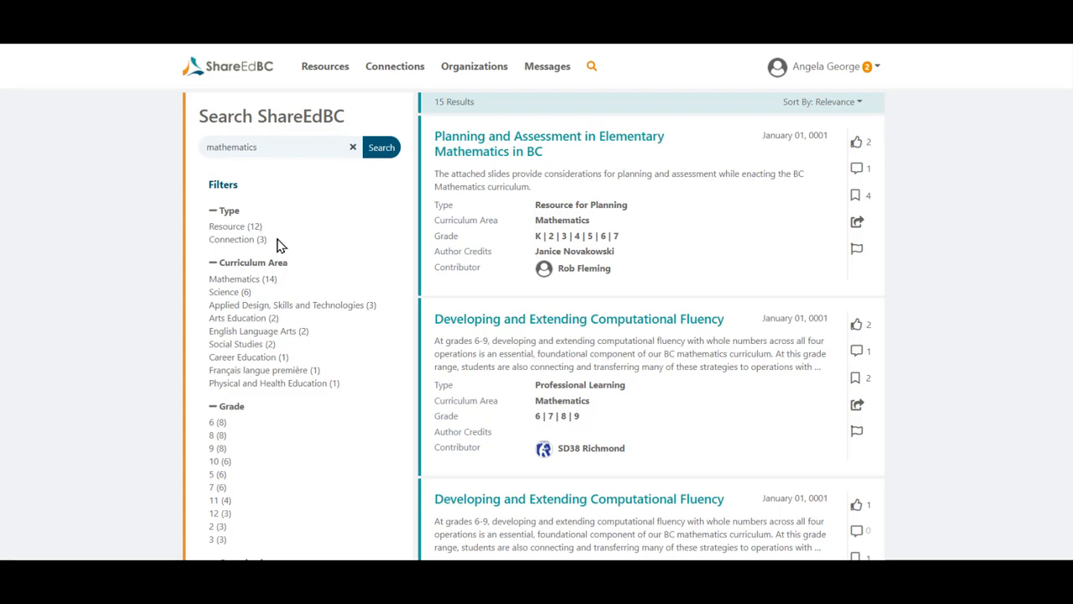
mouse_move(279, 279)
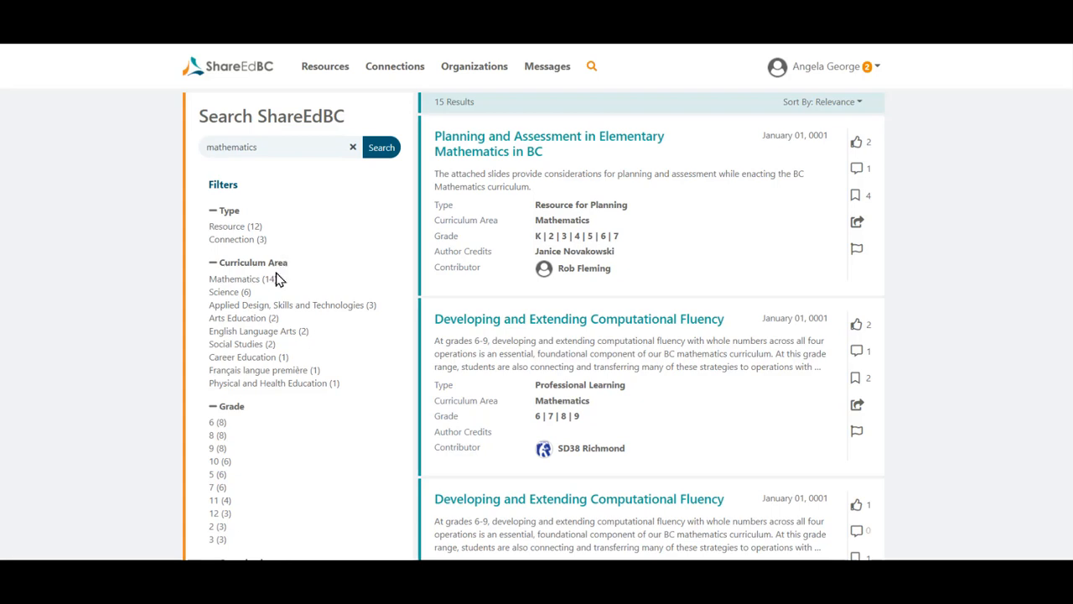
mouse_move(283, 283)
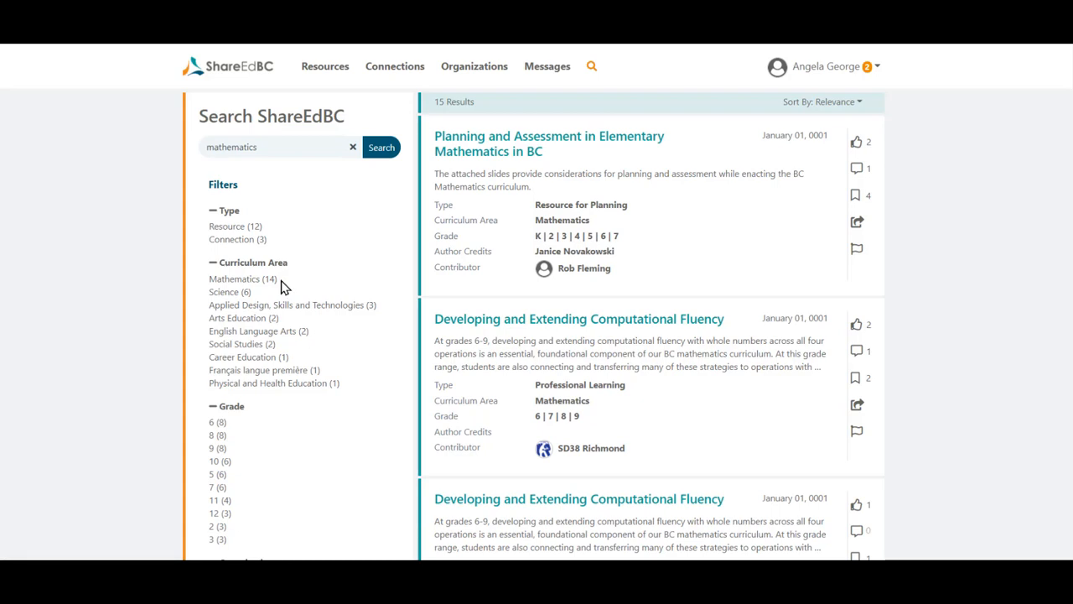
mouse_move(474, 67)
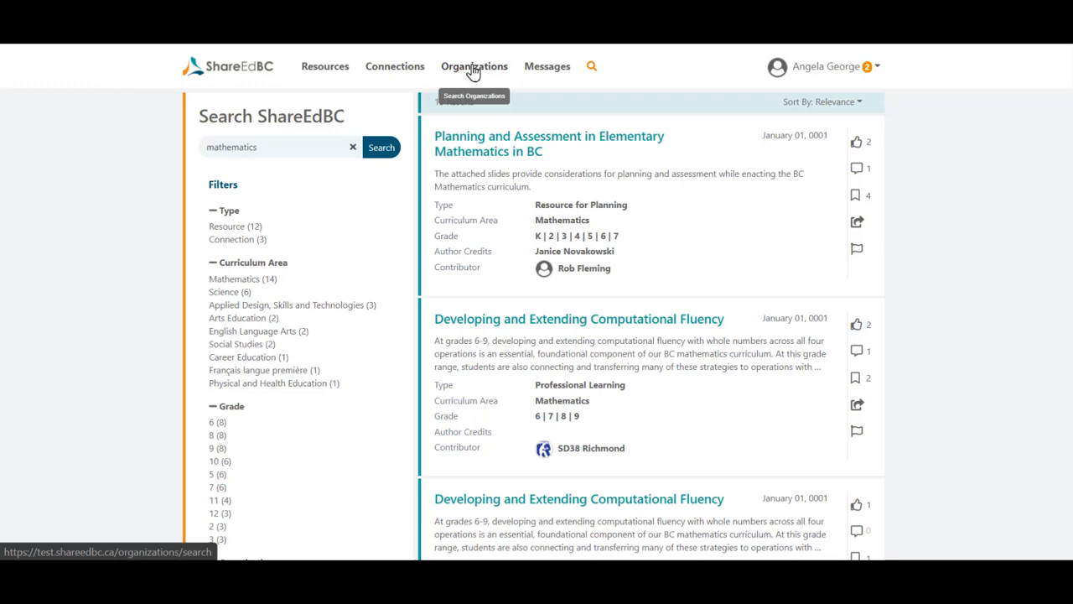
Step: Open the Science World page, with its 31 resources, from the Organizations list
click(473, 66)
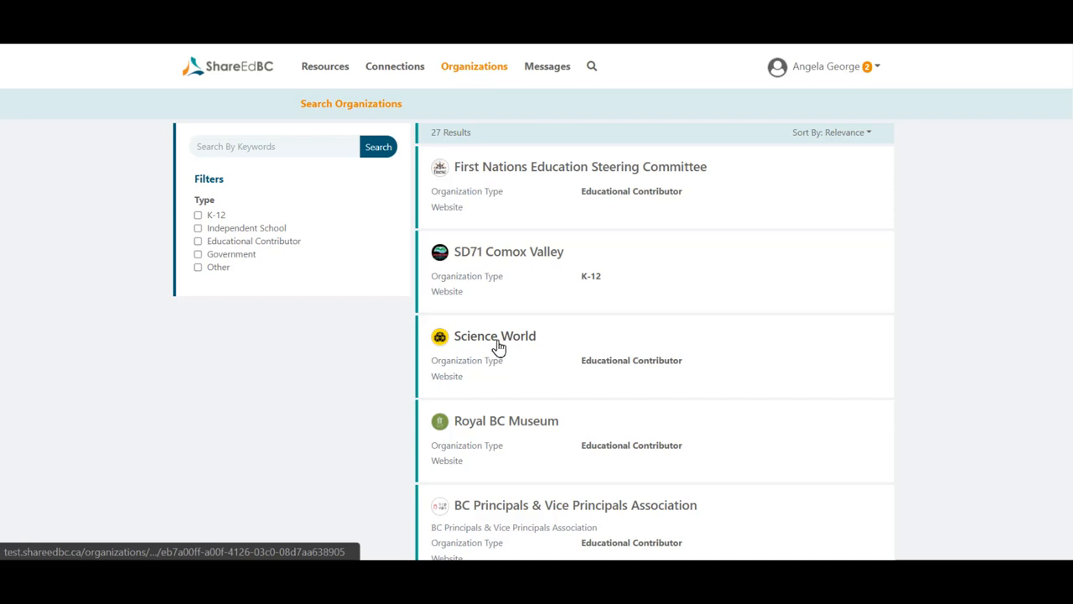
click(495, 335)
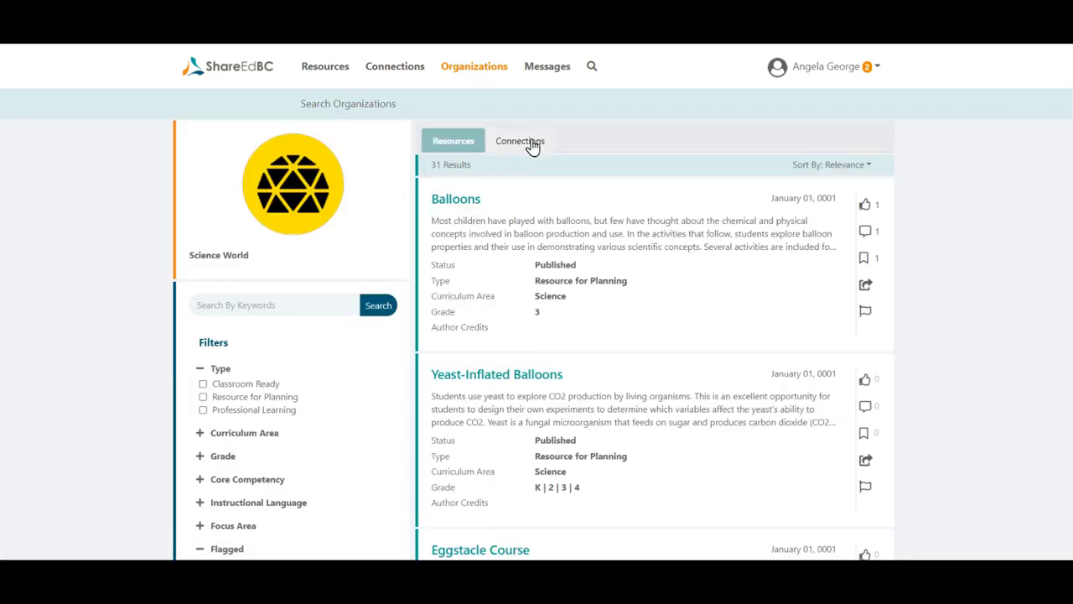
click(519, 140)
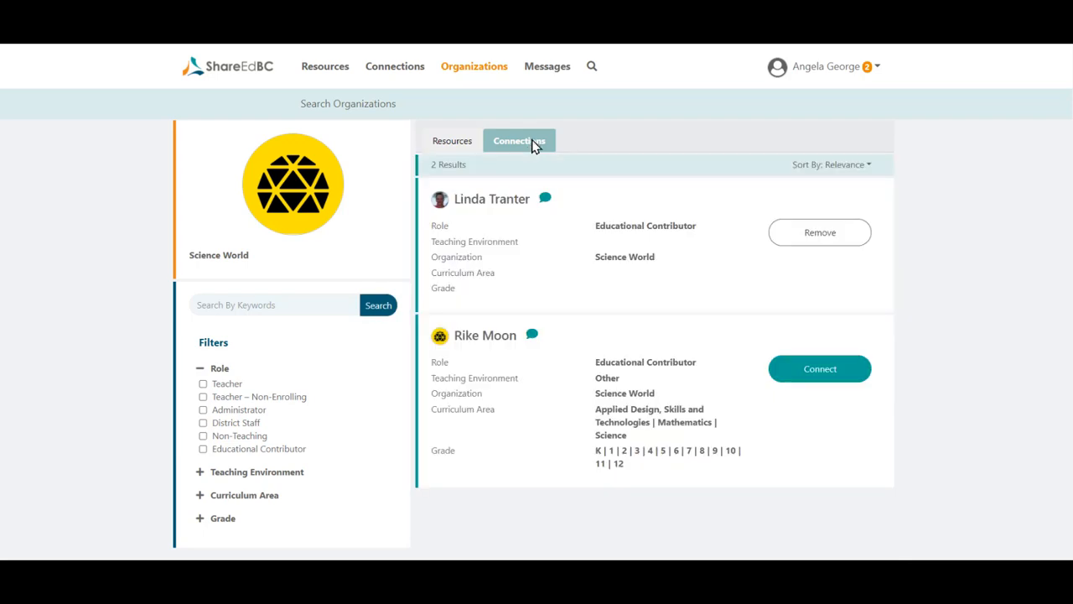
mouse_move(576, 210)
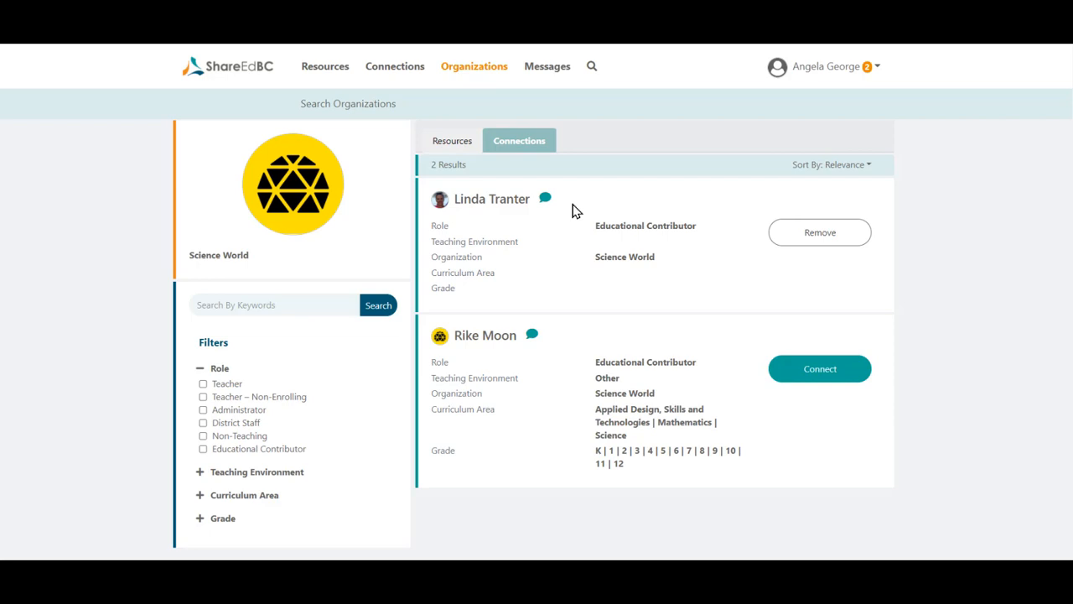
mouse_move(545, 199)
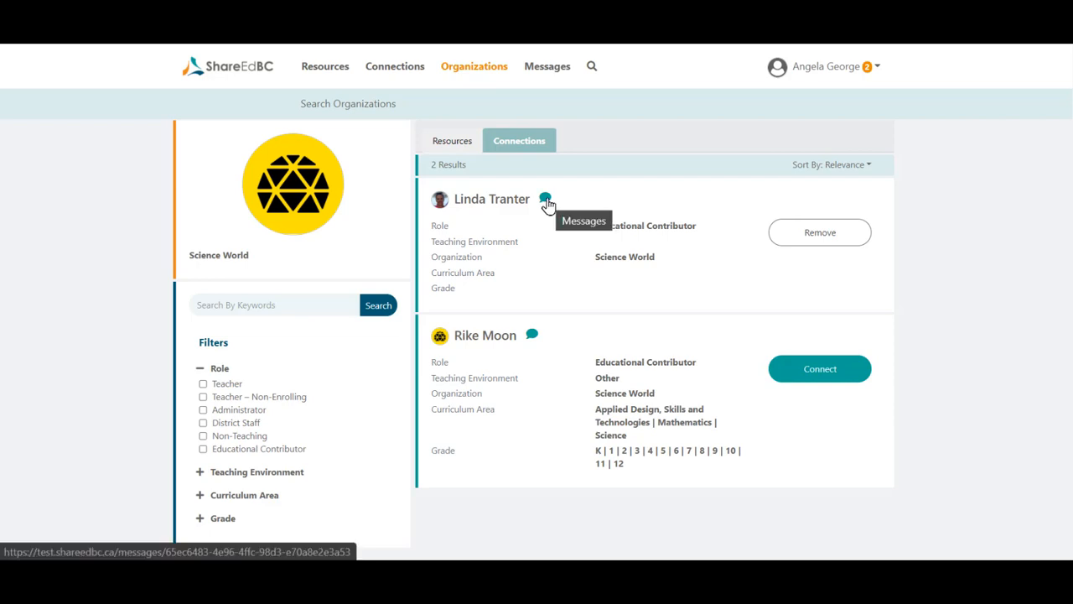
mouse_move(573, 202)
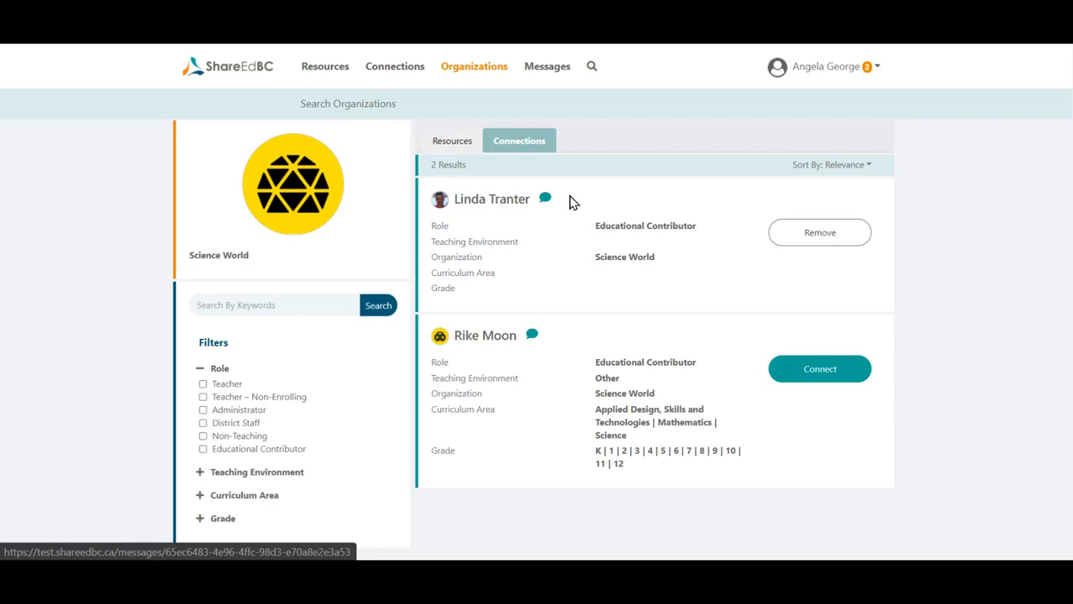
mouse_move(619, 199)
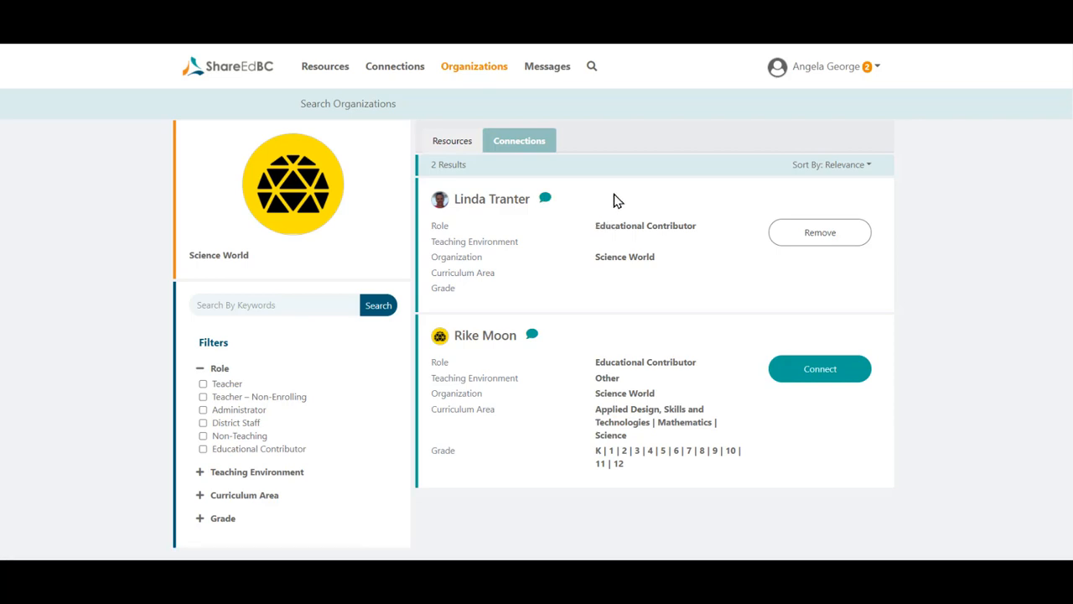
mouse_move(547, 66)
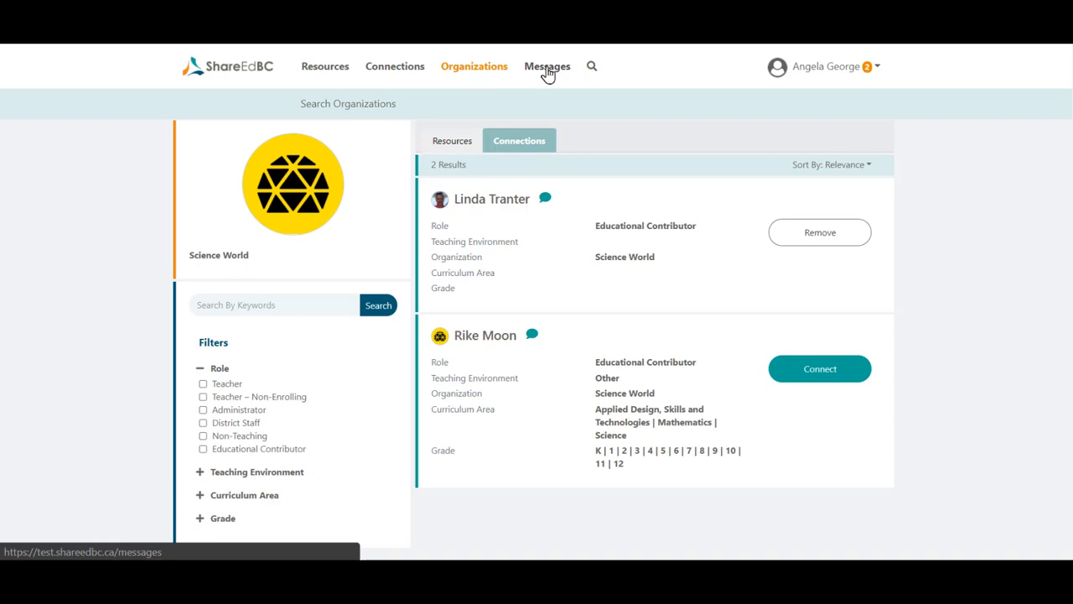
click(547, 66)
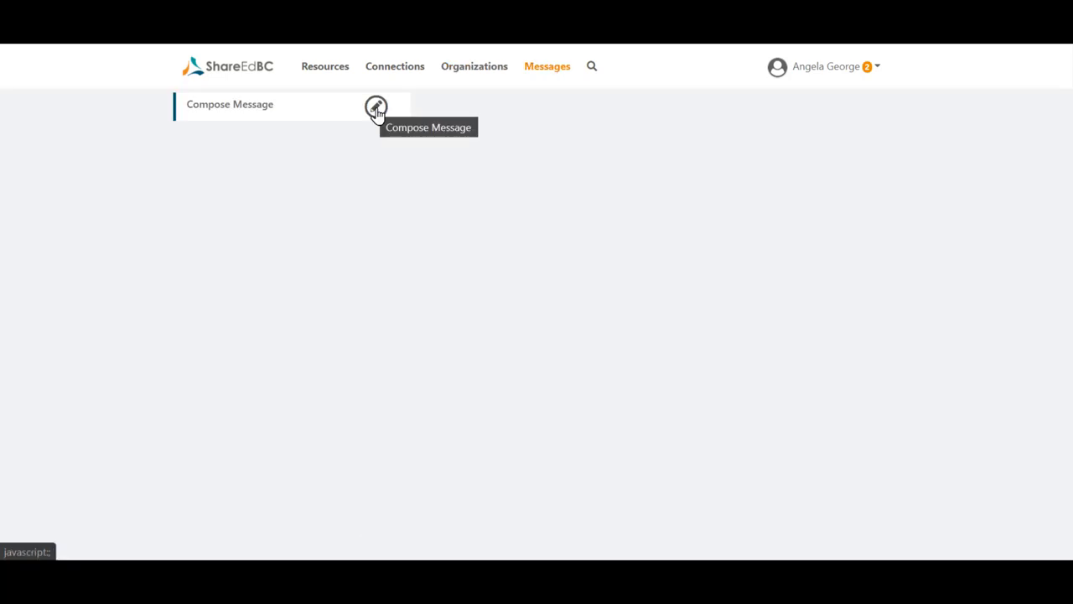
click(375, 107)
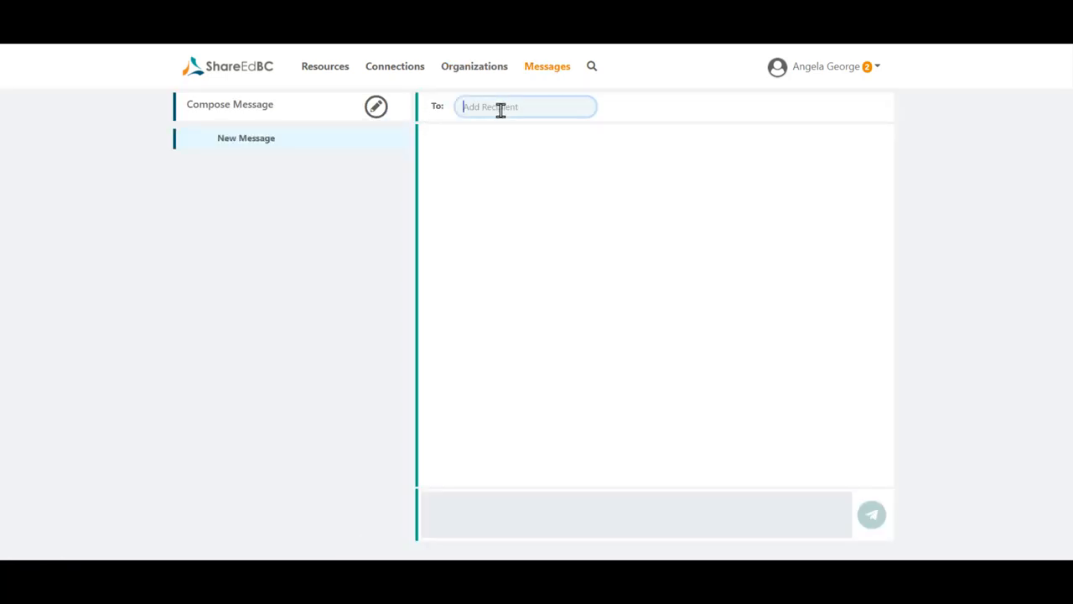
text(L)
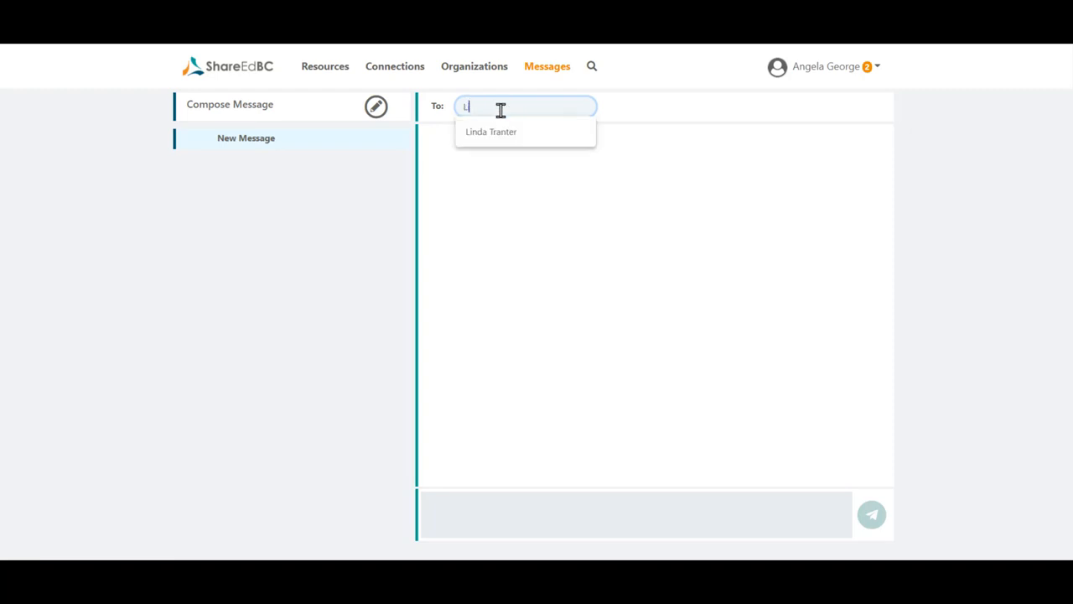
text(inda)
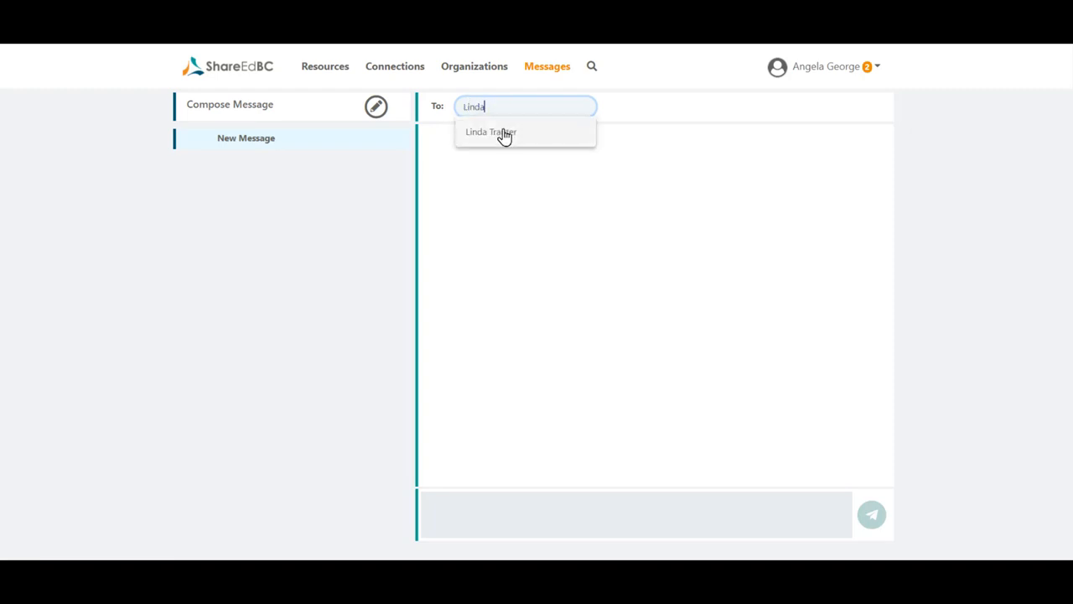
click(492, 131)
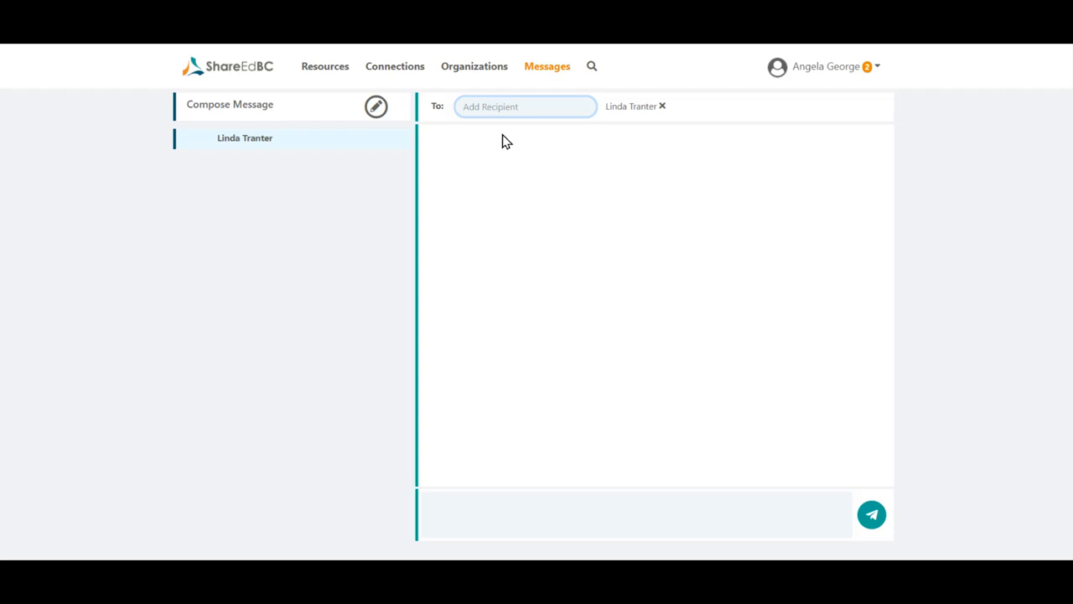
click(635, 514)
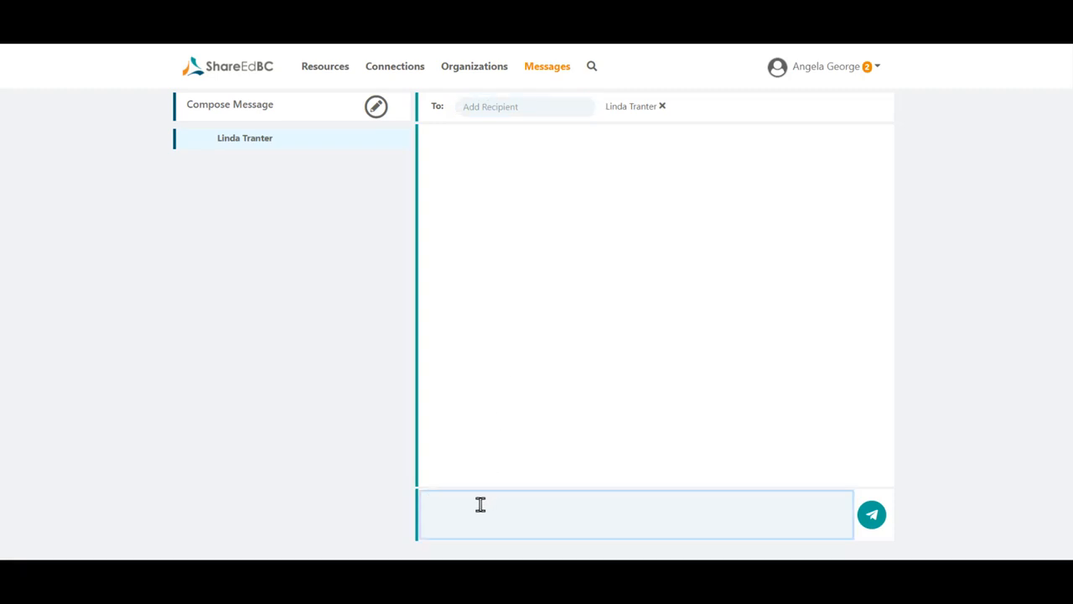
text(Hi Lind)
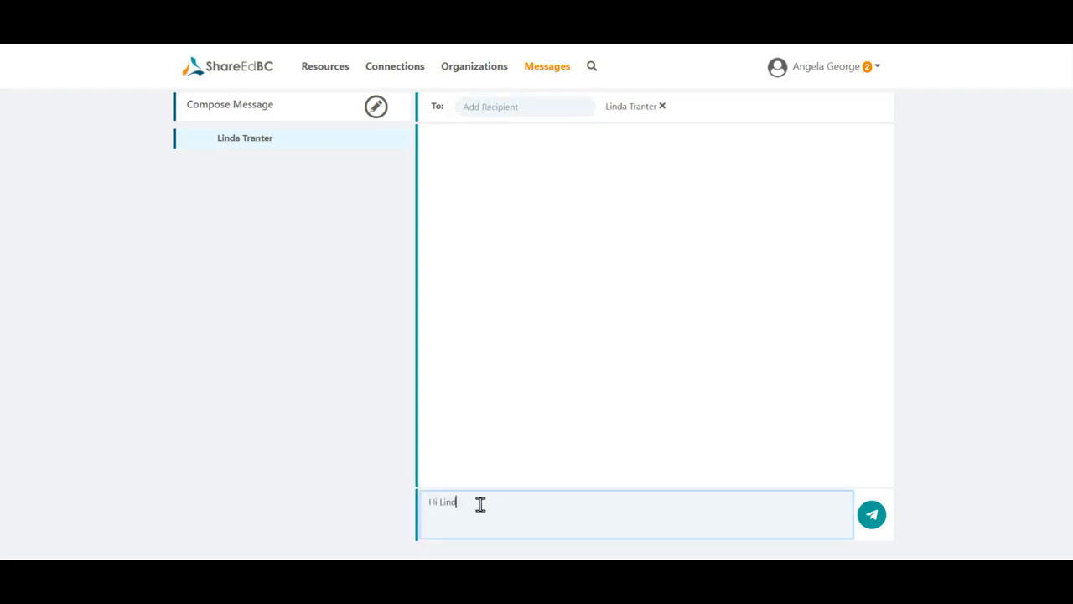
text(a!)
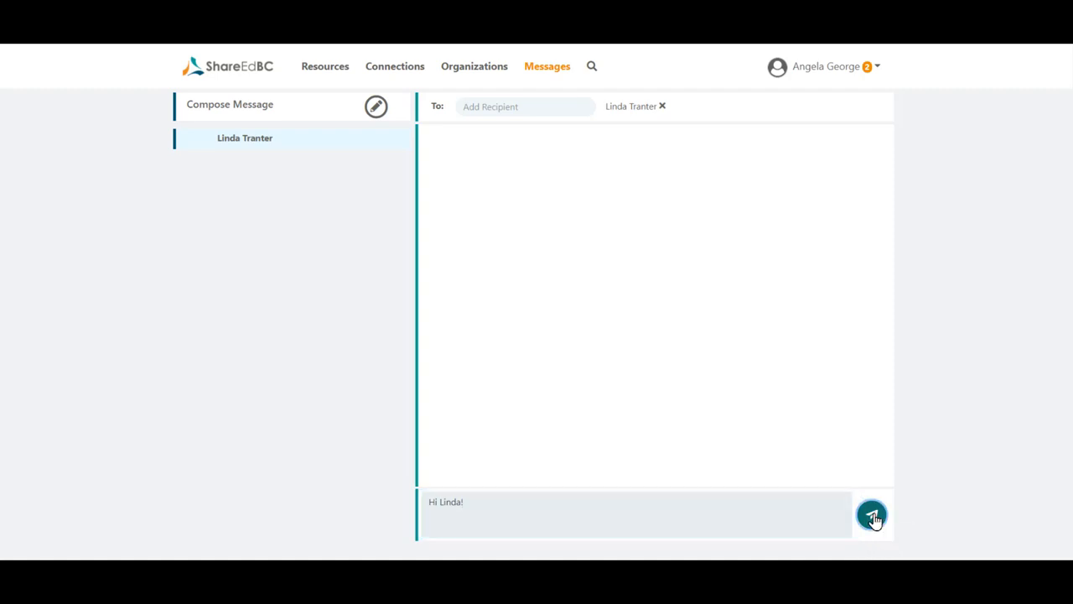
click(872, 515)
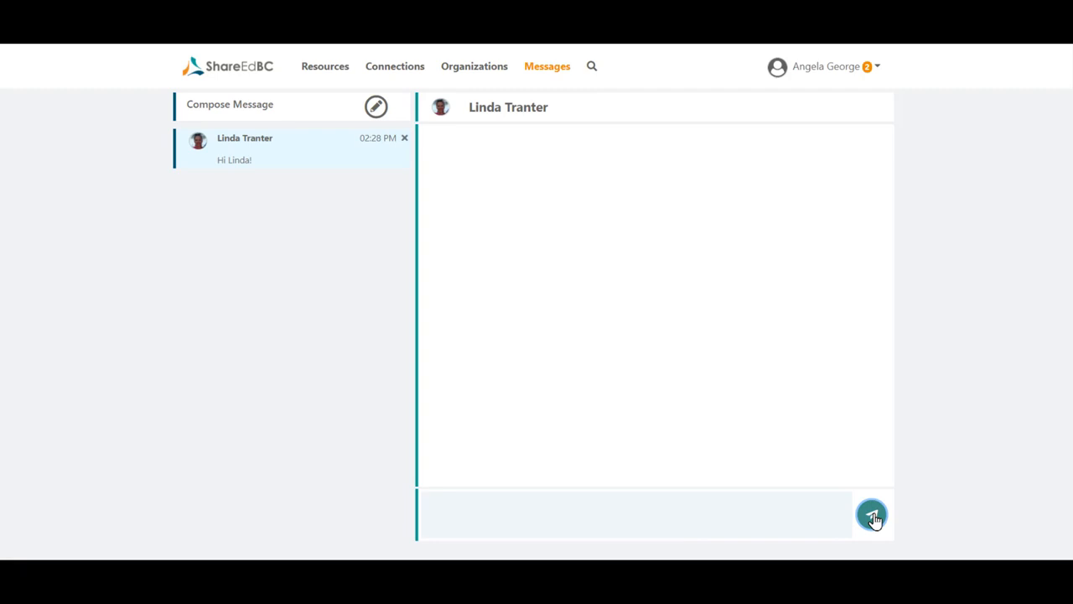
mouse_move(779, 283)
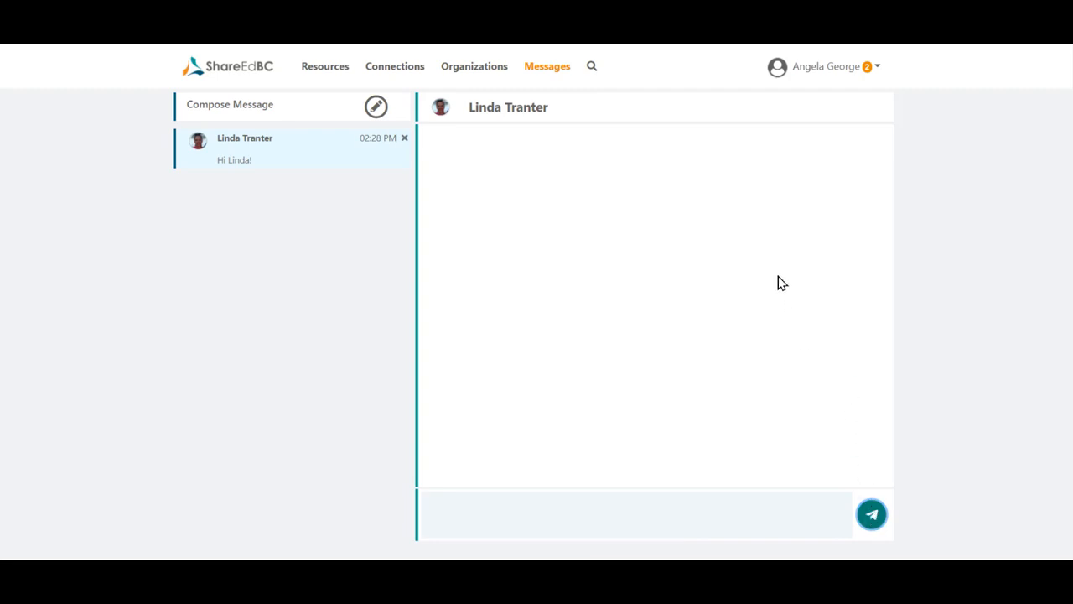
mouse_move(911, 110)
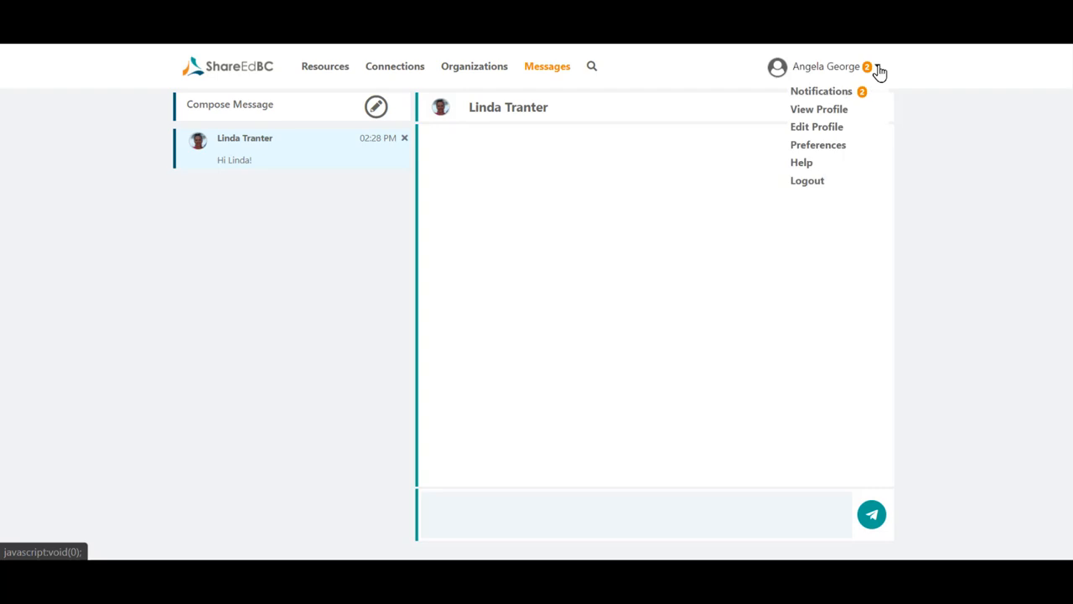
mouse_move(821, 90)
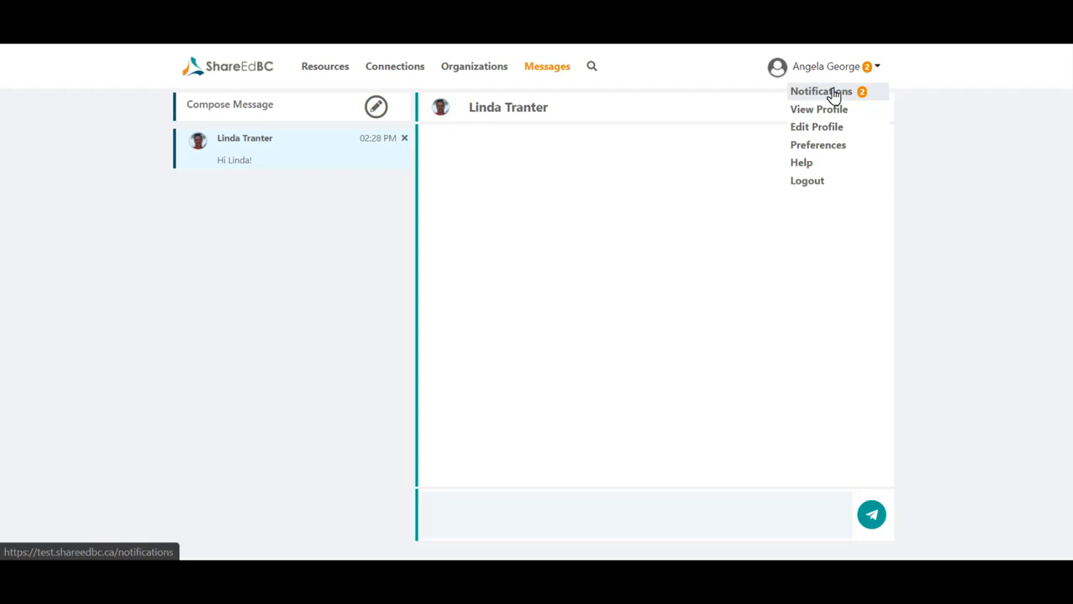
Step: Go to the Notifications page from the Angela George user menu
click(821, 91)
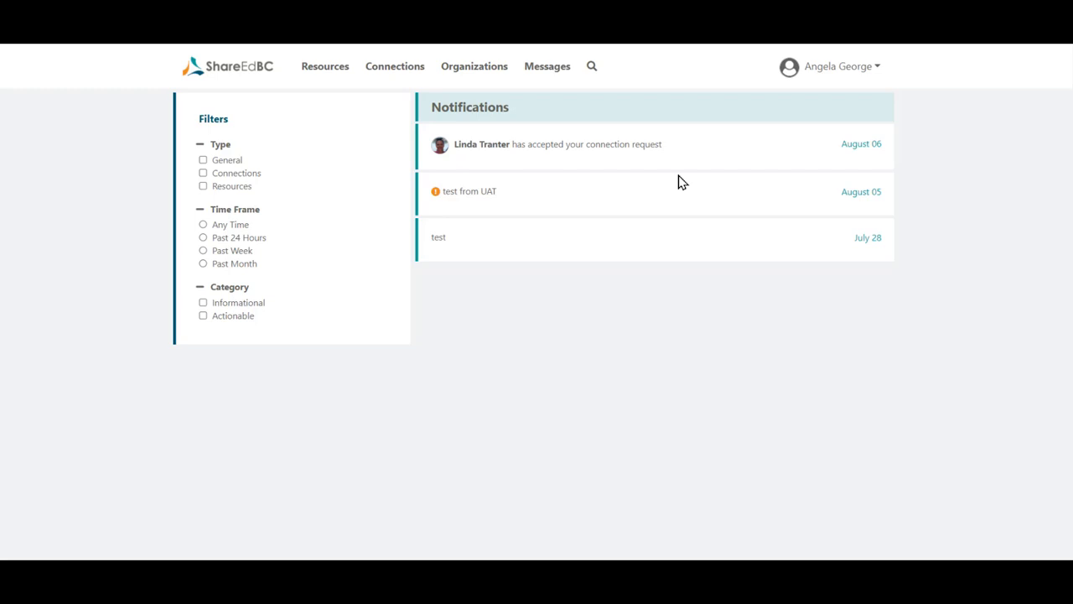
mouse_move(682, 181)
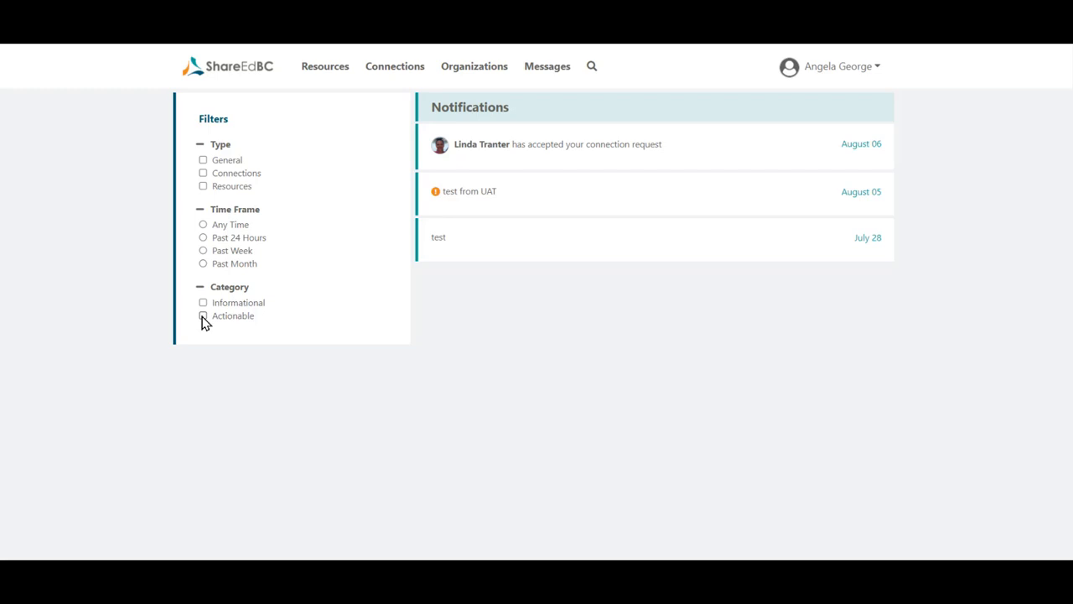
Step: Filter notifications to the Actionable category, leaving none listed
click(203, 315)
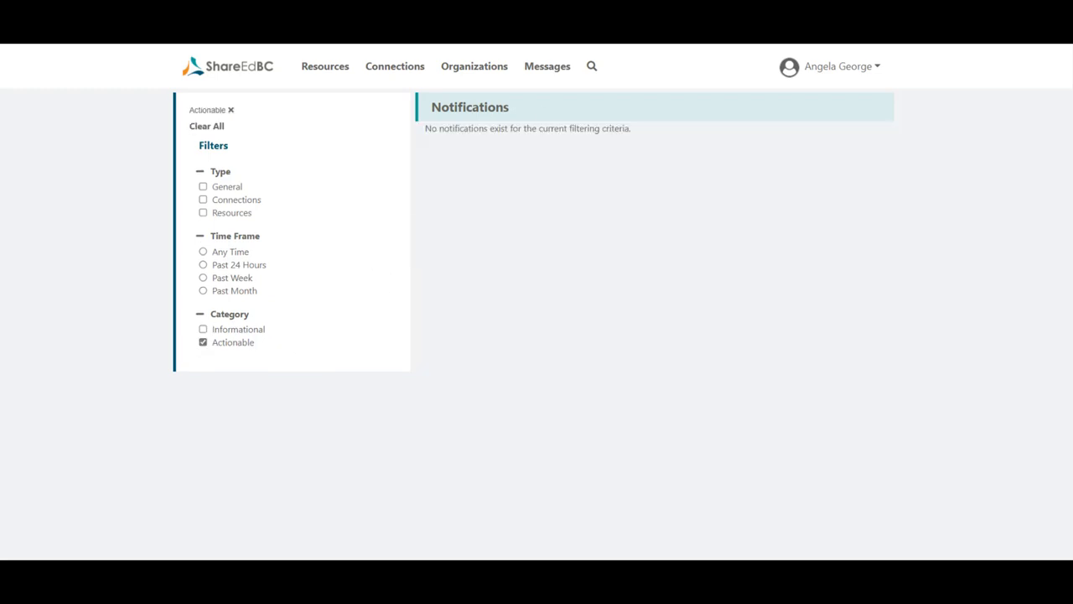
click(838, 66)
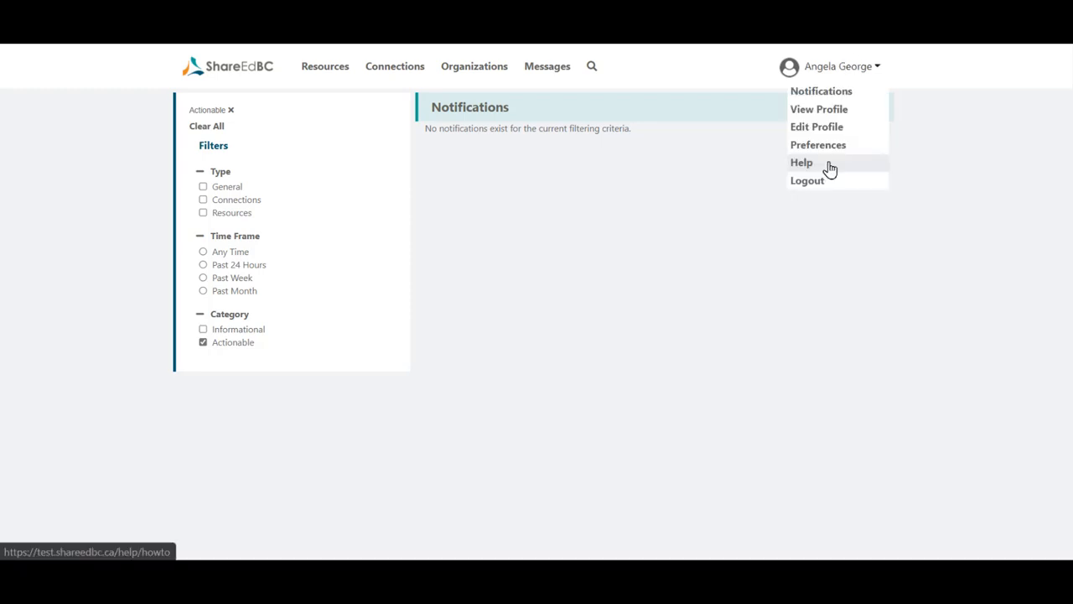
Step: Browse Help's How To, FAQ and Resources FAQ pages, ending scrolled down the FAQ
click(802, 162)
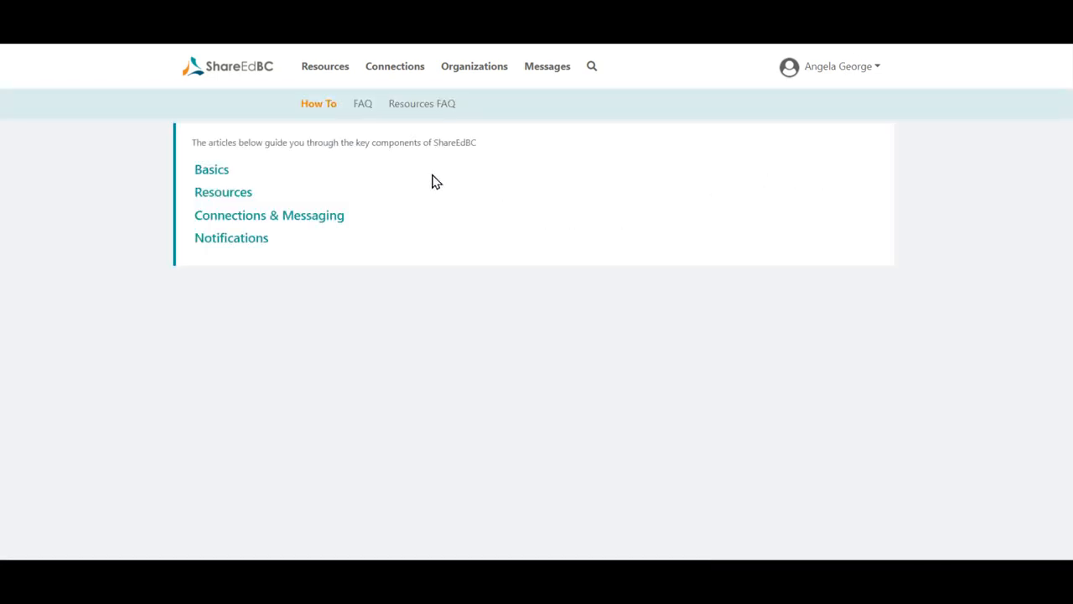
mouse_move(319, 103)
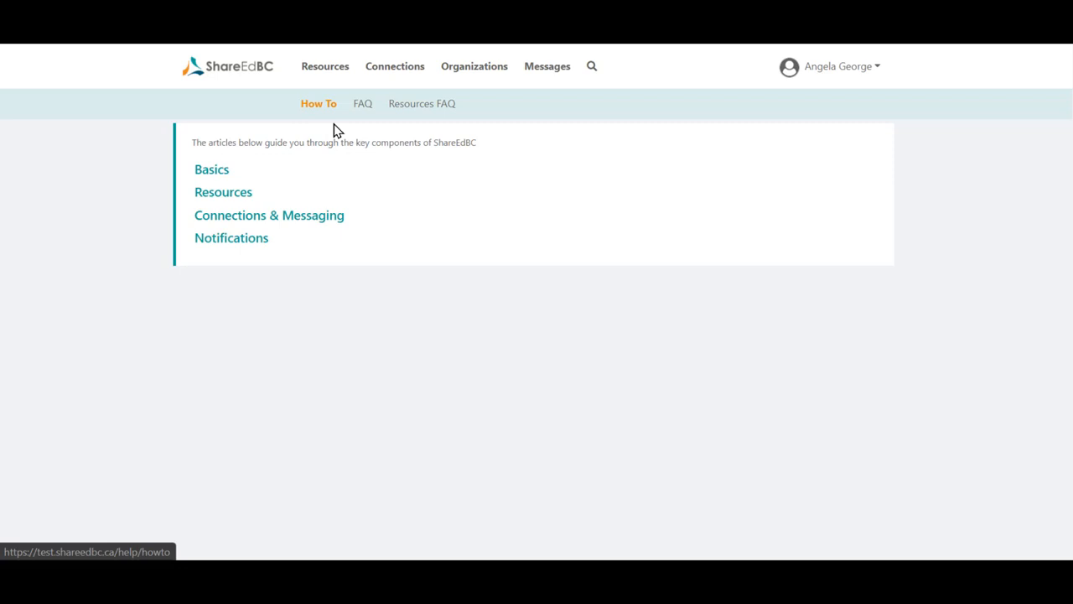
mouse_move(362, 103)
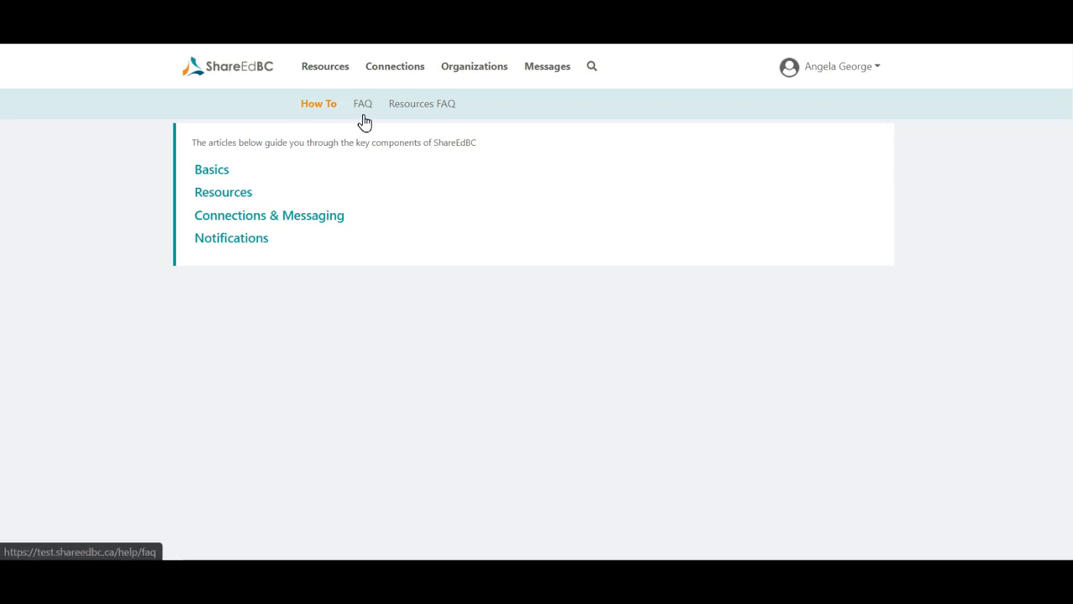
click(360, 103)
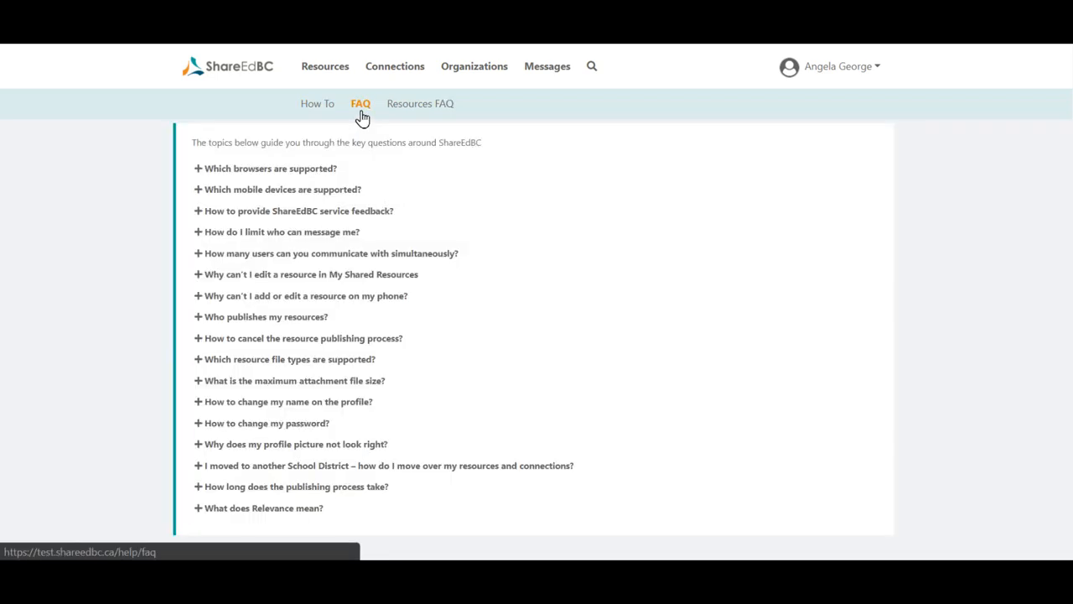
mouse_move(420, 103)
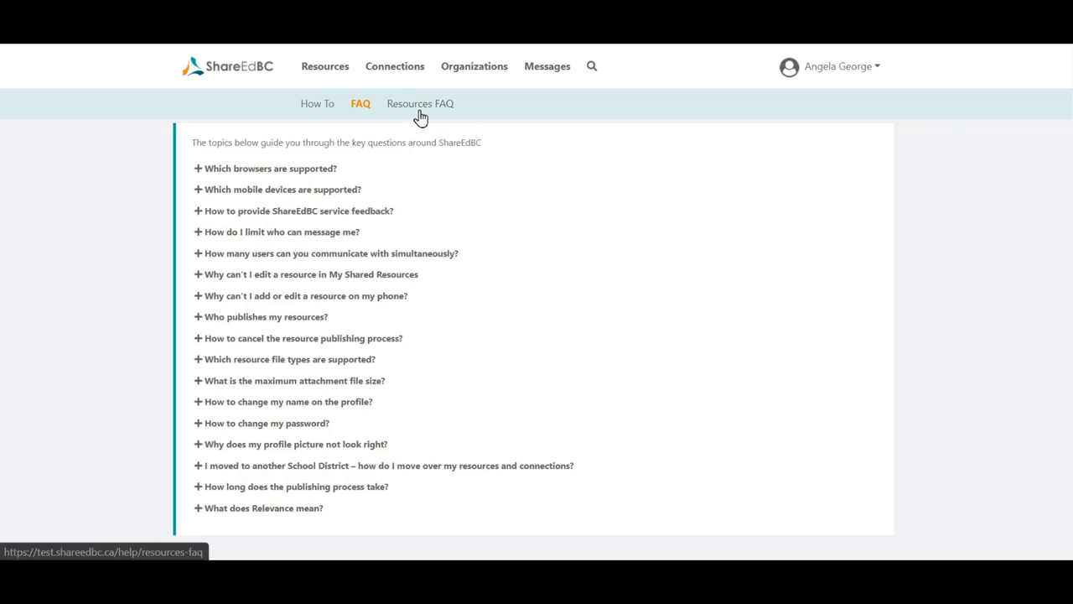
click(420, 103)
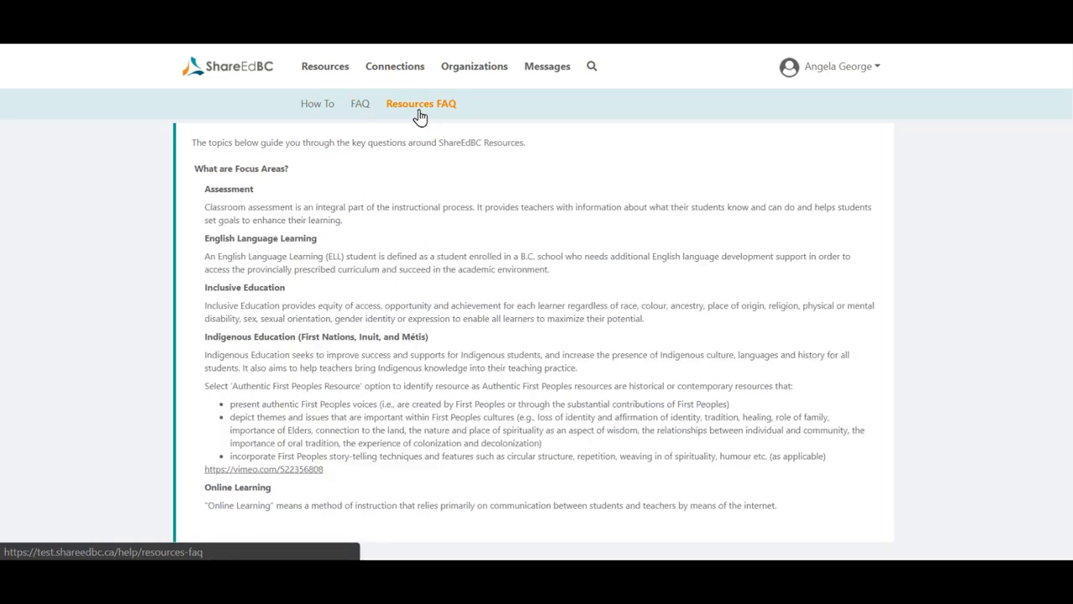
mouse_move(415, 115)
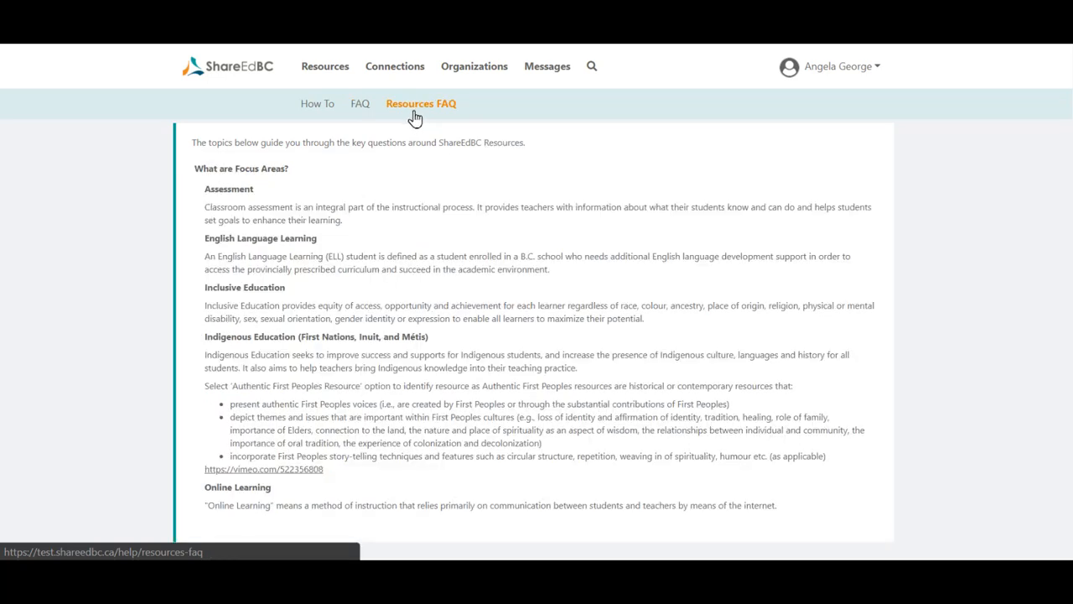
click(318, 103)
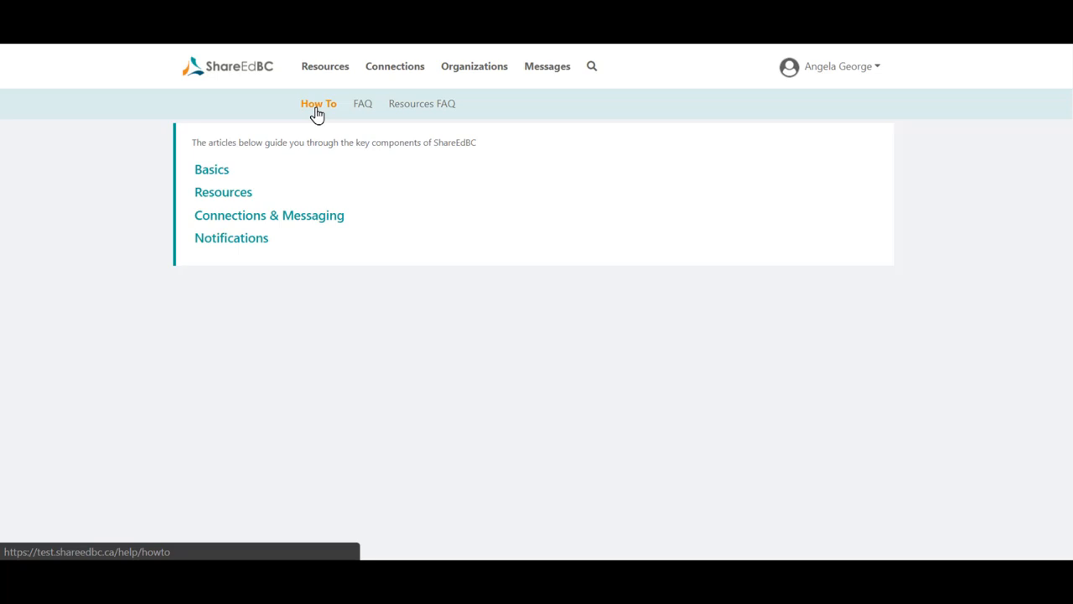
click(359, 103)
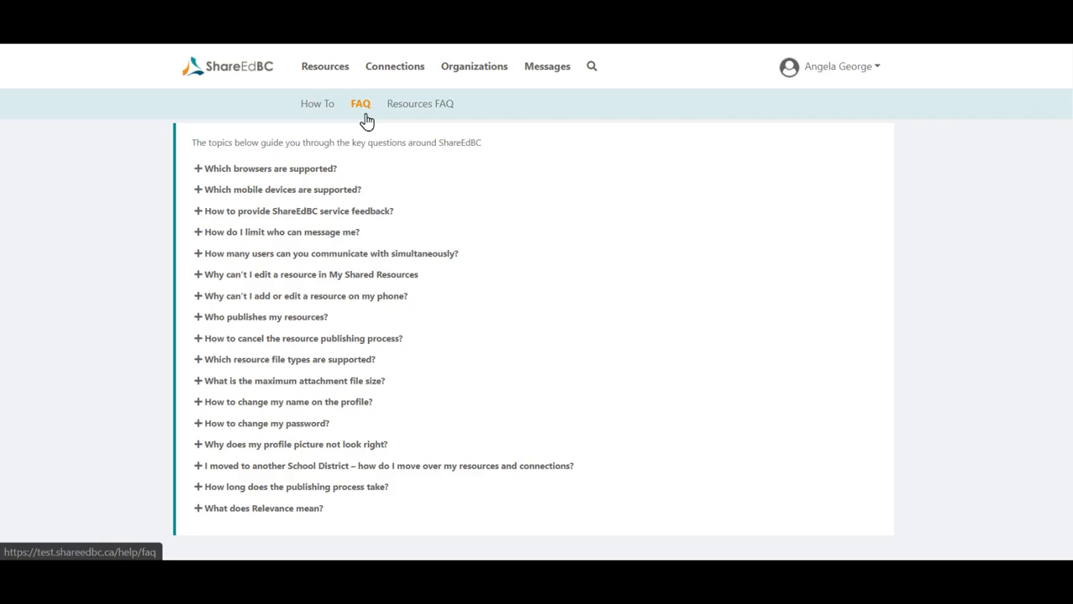
mouse_move(528, 269)
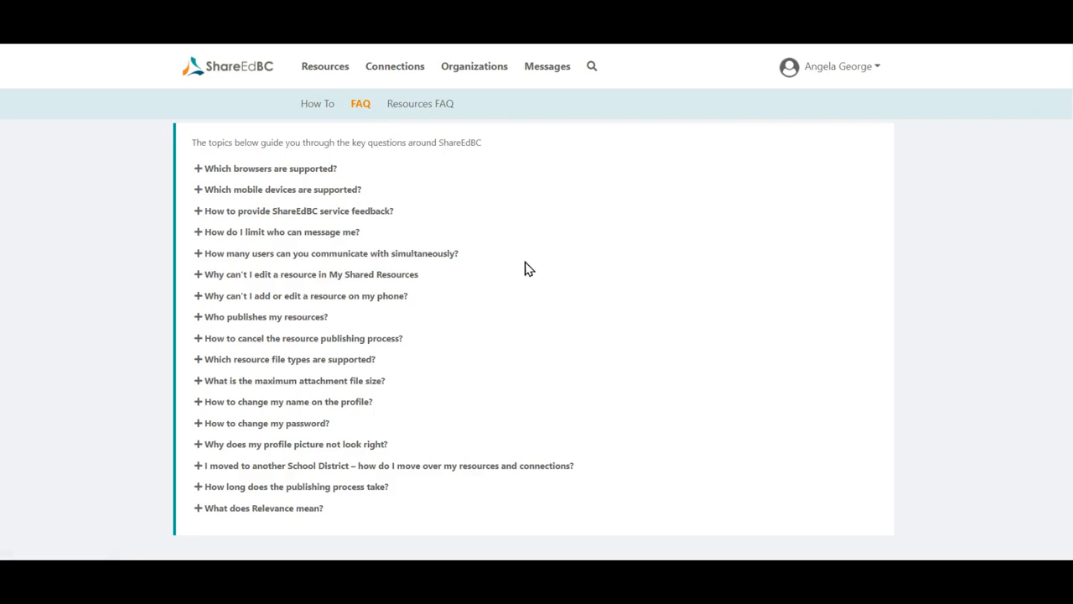
scroll(down, 3)
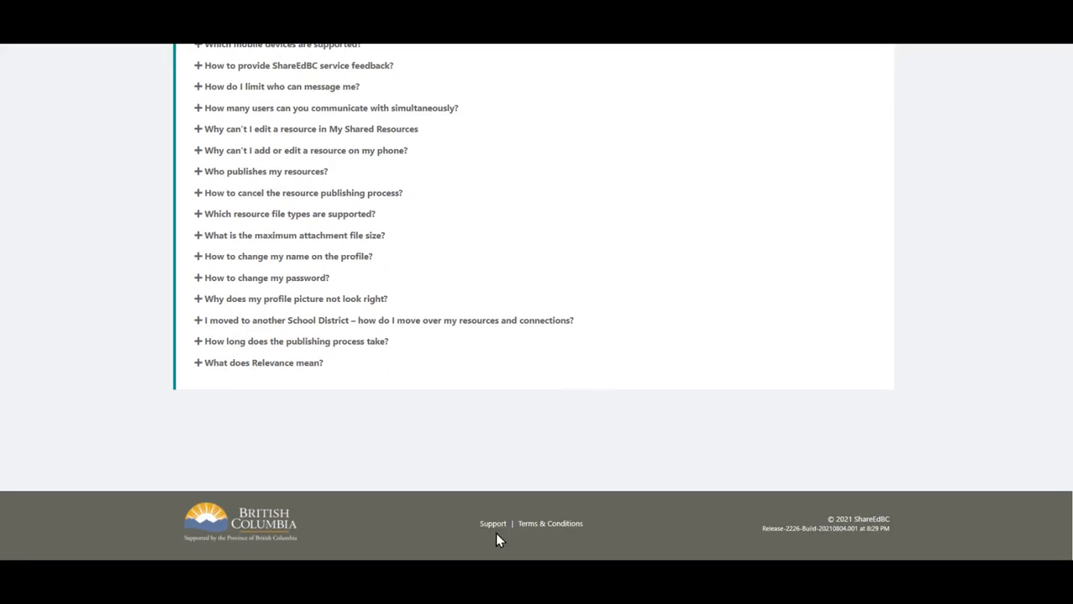
mouse_move(493, 537)
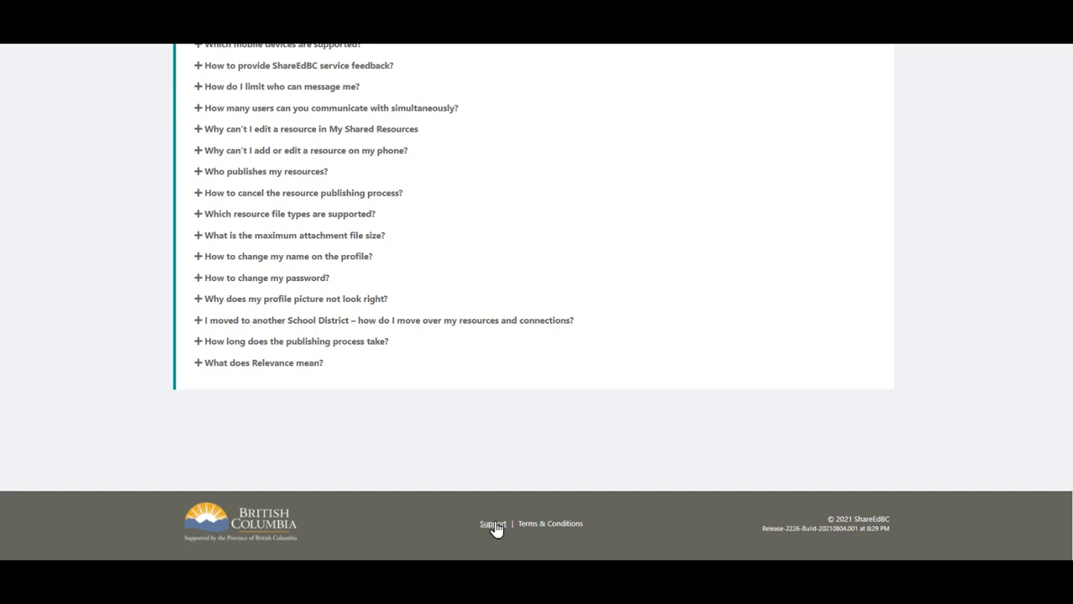
Step: Bring up the footer's Support form and focus its empty Description field
click(493, 523)
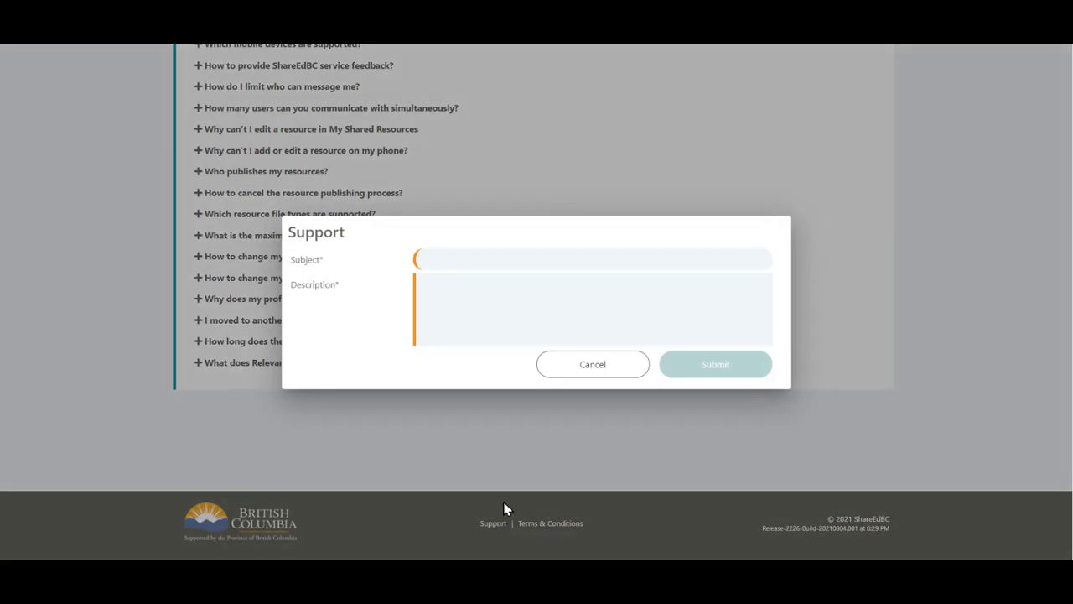
mouse_move(506, 464)
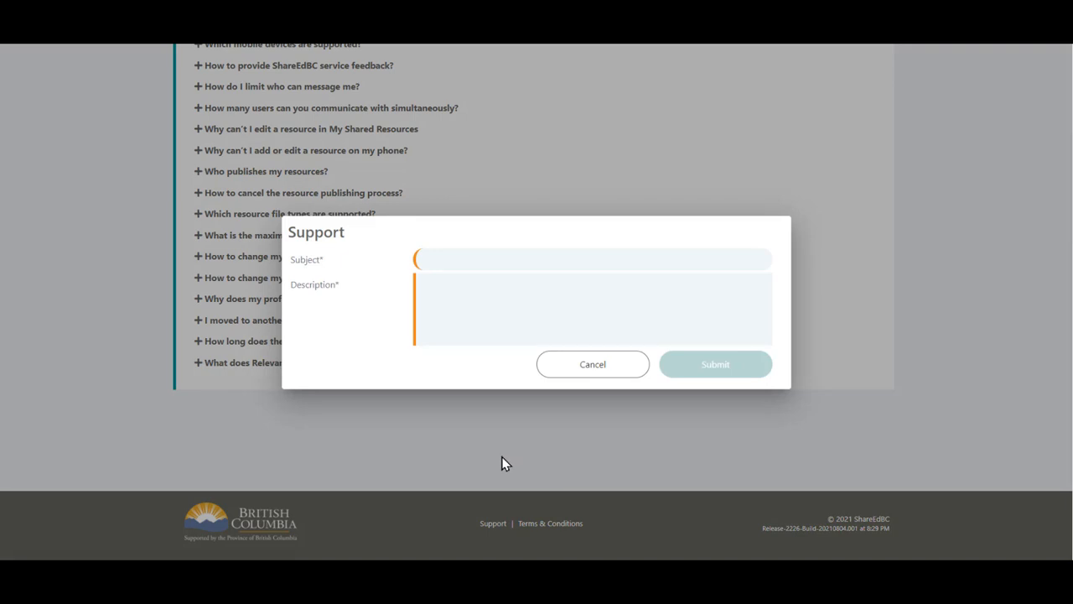
mouse_move(485, 366)
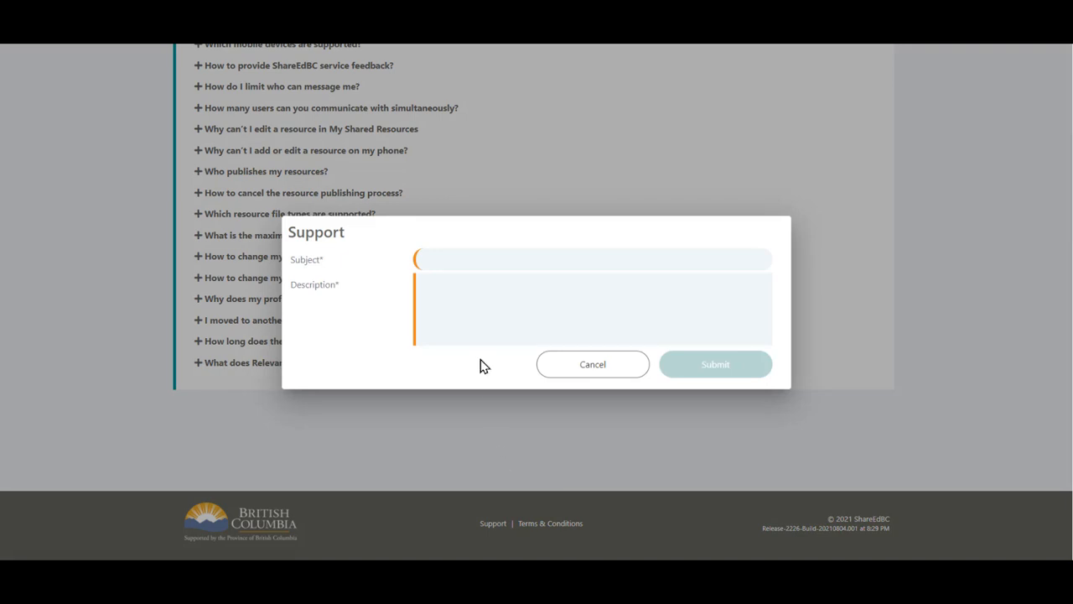
mouse_move(481, 306)
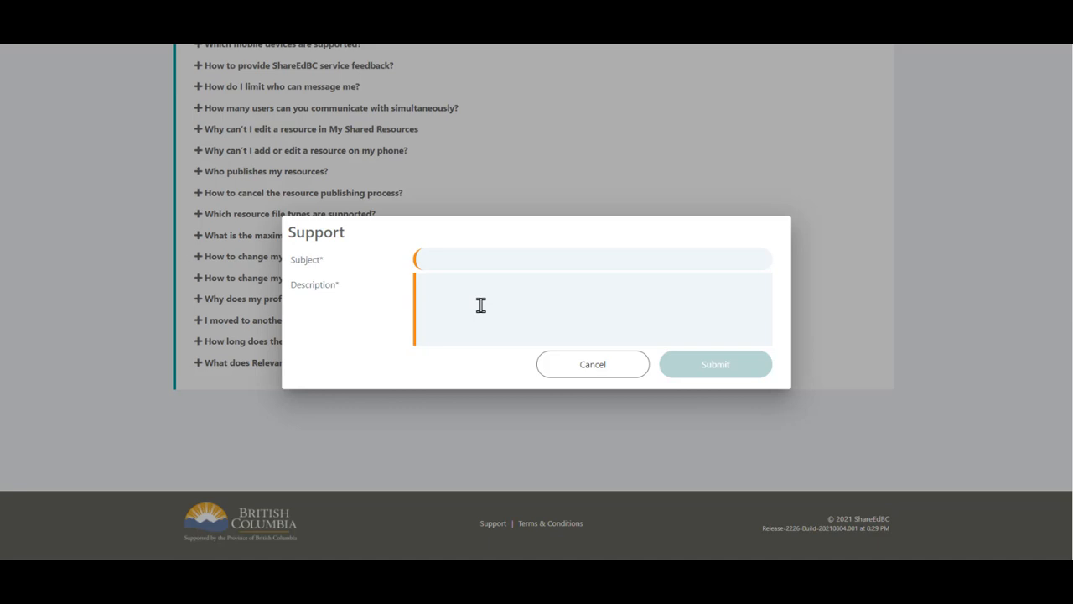
click(592, 364)
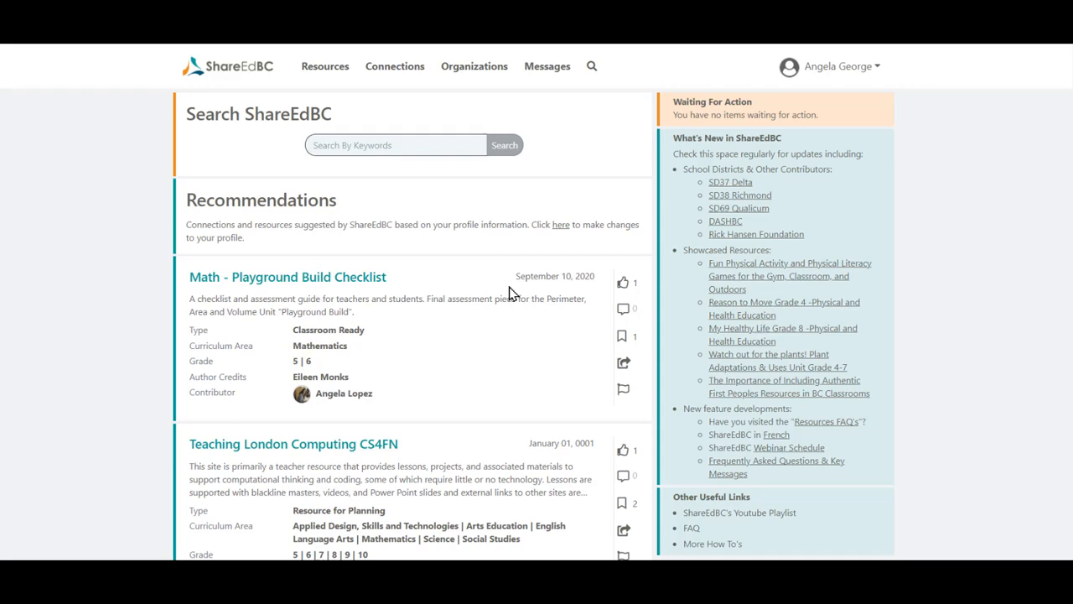
scroll(down, 3)
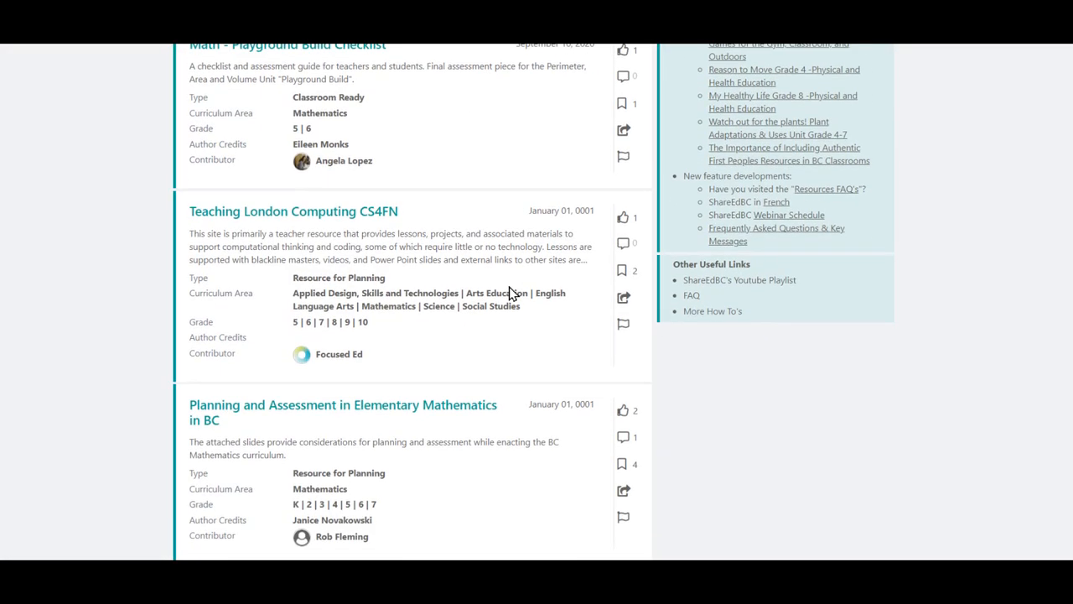
scroll(down, 3)
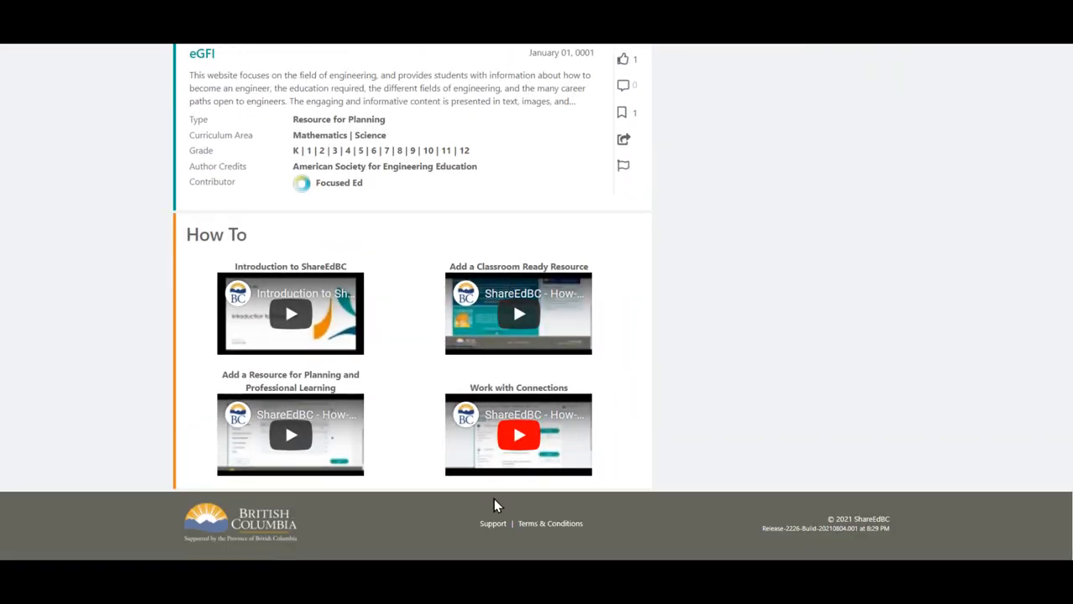